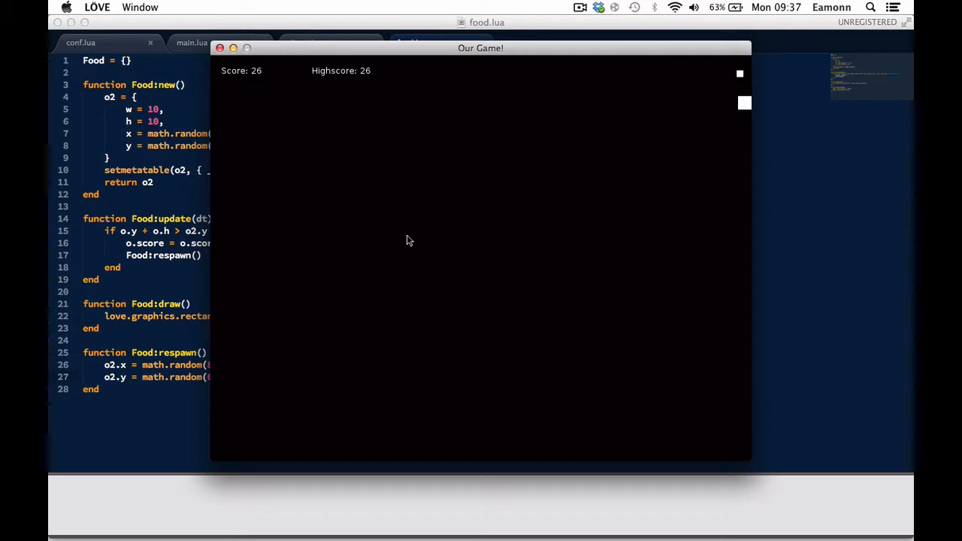
pyautogui.moveTo(168, 25)
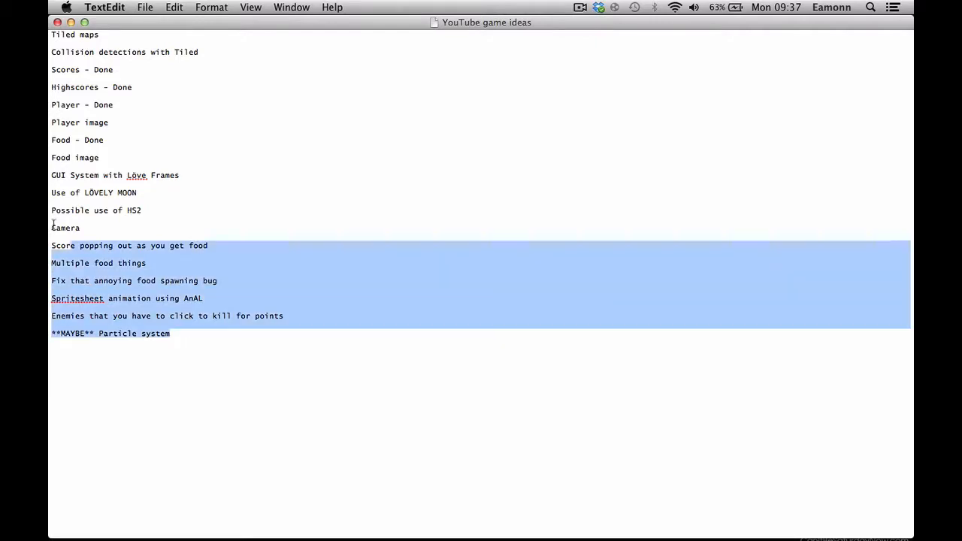
# Append a 'Custom font' item to the end of the TextEdit game ideas list.
pyautogui.click(103, 52)
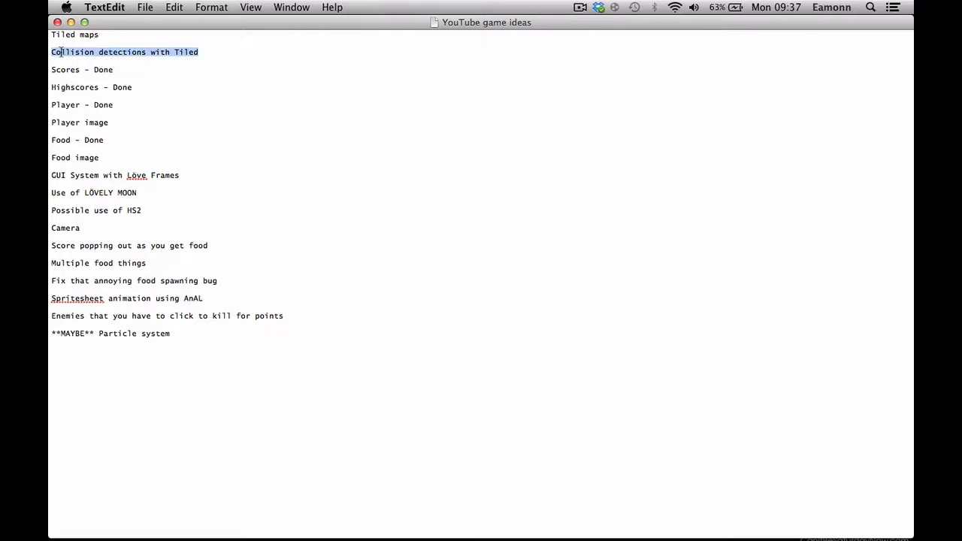
pyautogui.click(129, 69)
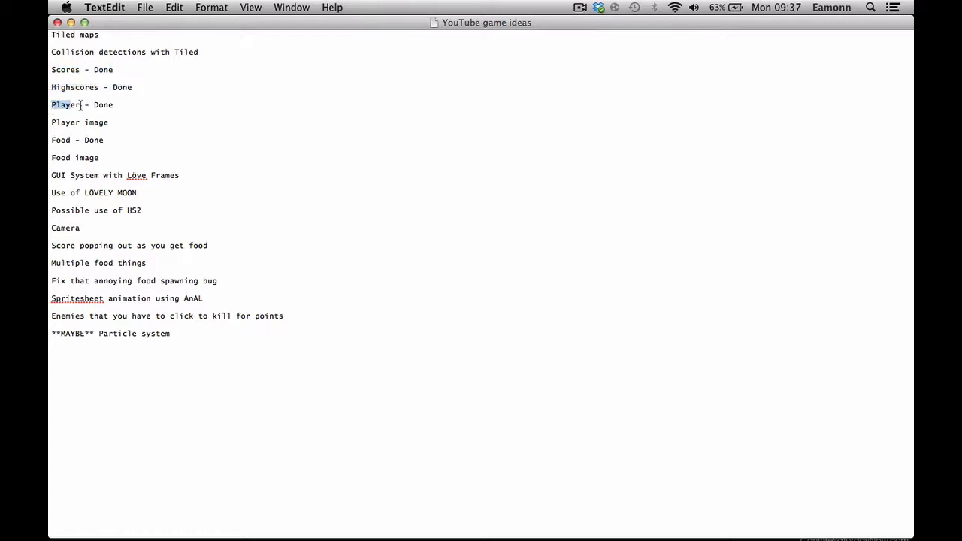
pyautogui.doubleClick(65, 123)
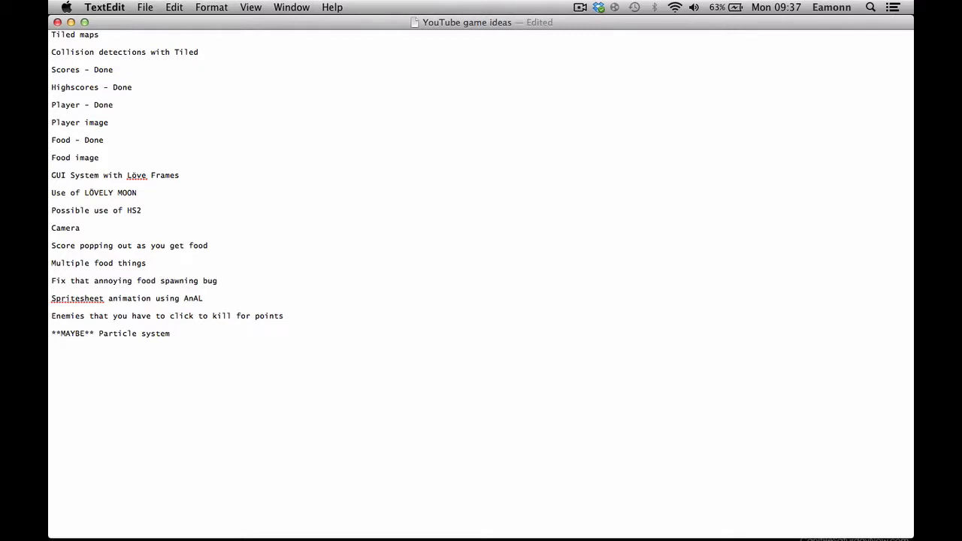
pyautogui.write('Custom font')
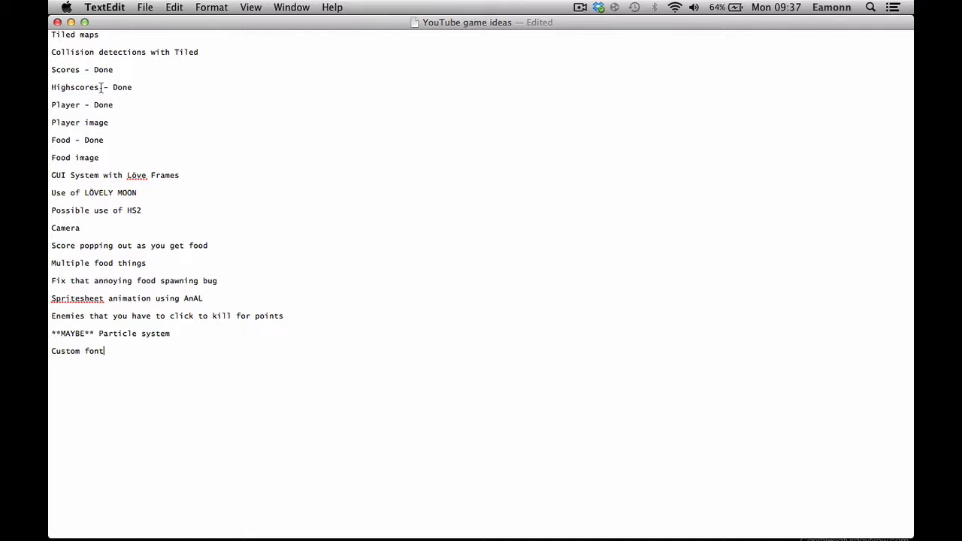
pyautogui.moveTo(85, 122)
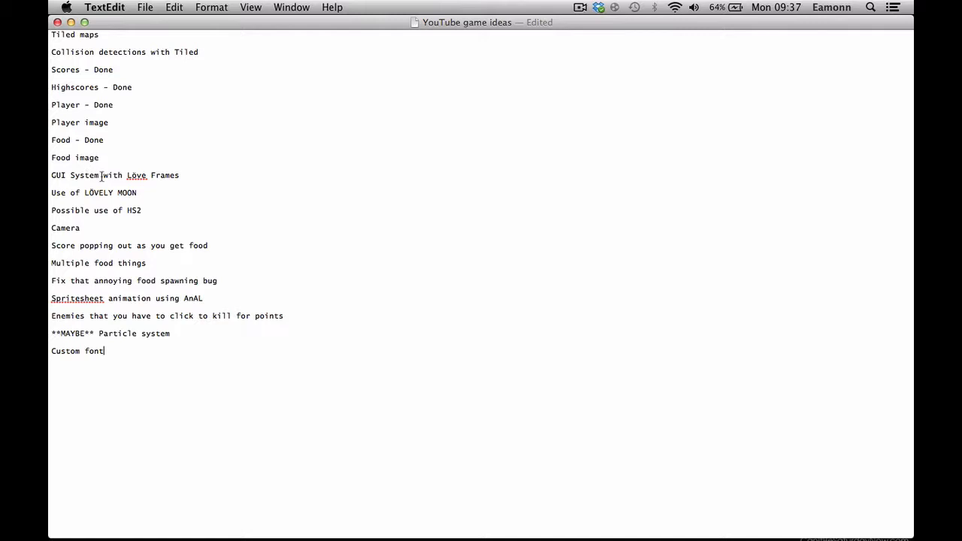
pyautogui.tripleClick(93, 192)
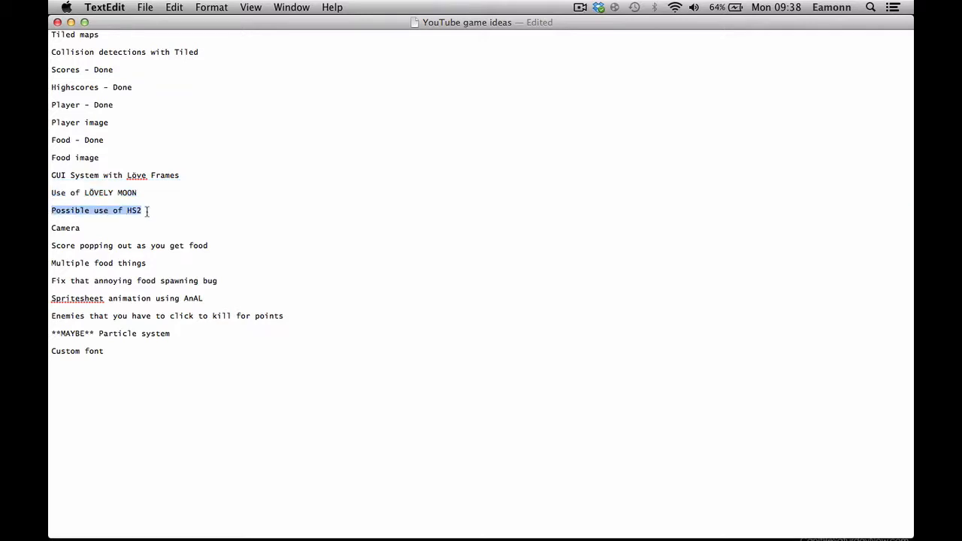
pyautogui.click(82, 227)
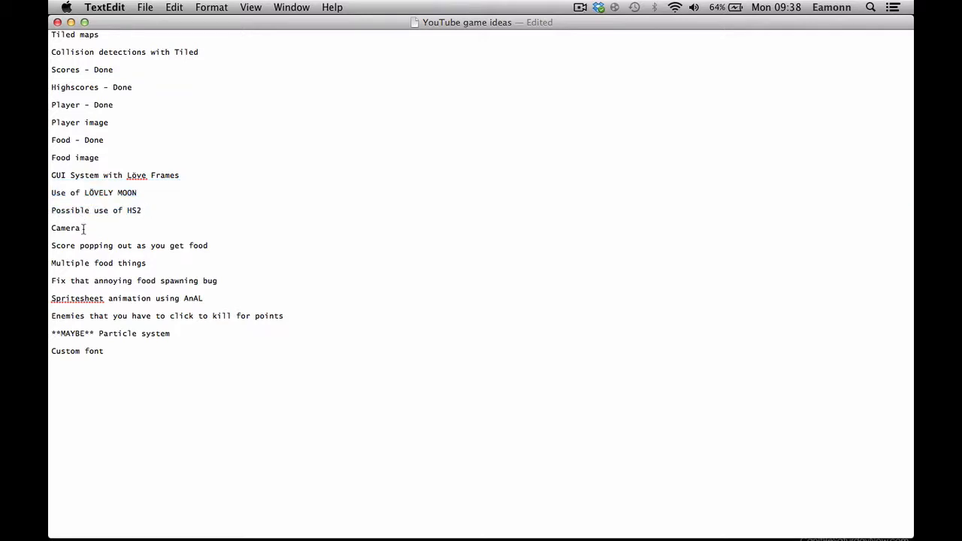
pyautogui.doubleClick(65, 228)
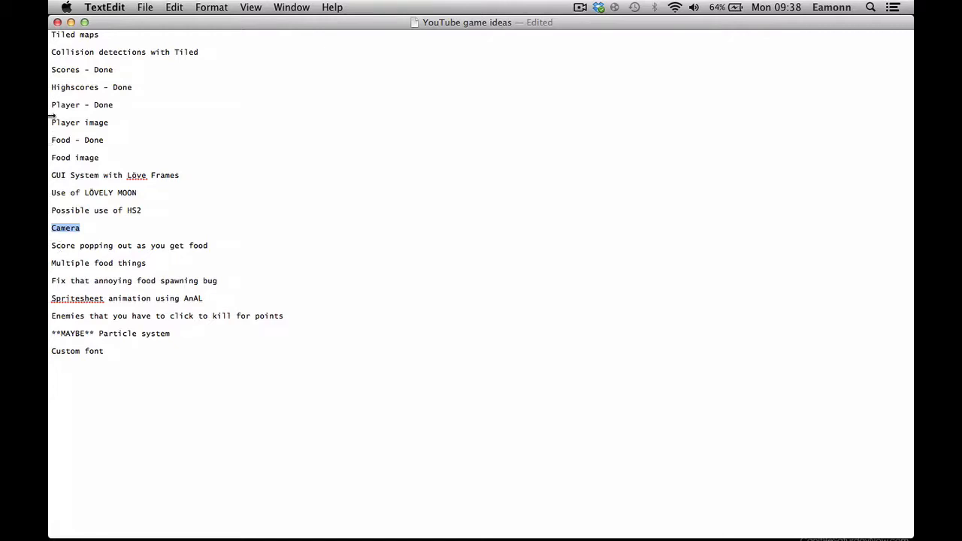
pyautogui.moveTo(155, 259)
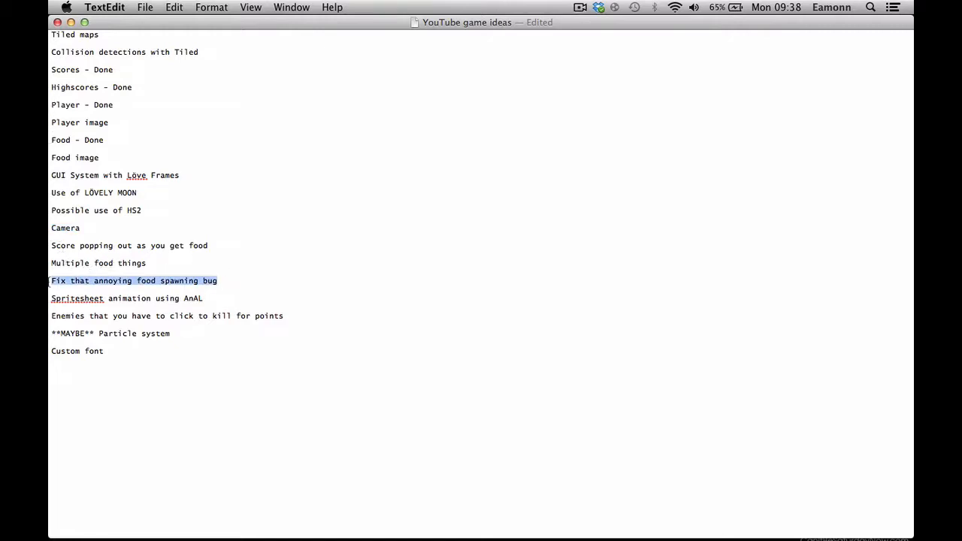
pyautogui.click(322, 518)
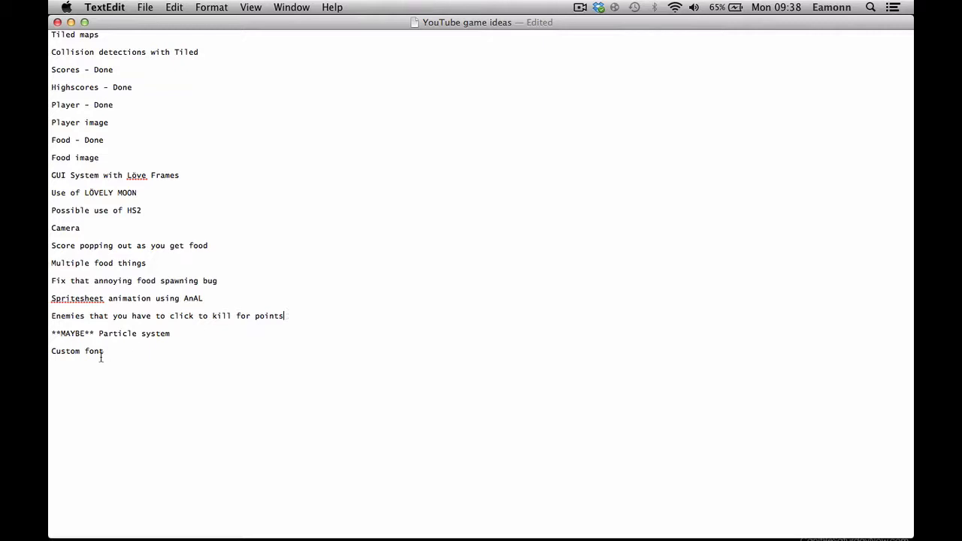
pyautogui.tripleClick(110, 333)
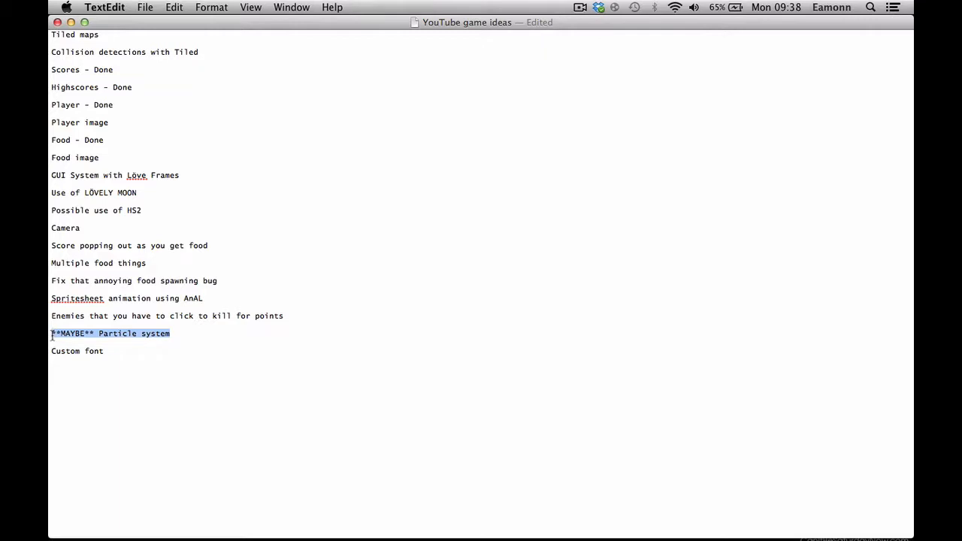
pyautogui.click(77, 351)
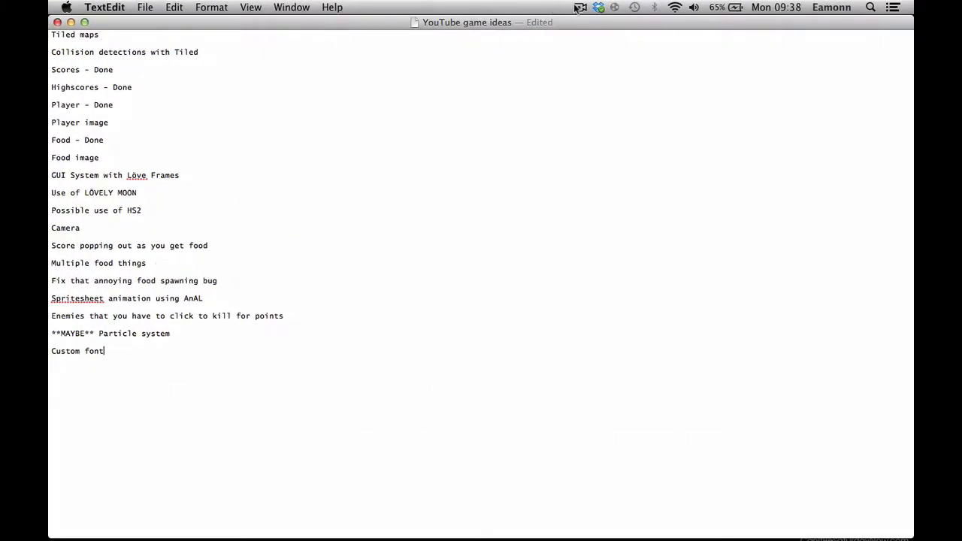
pyautogui.click(580, 7)
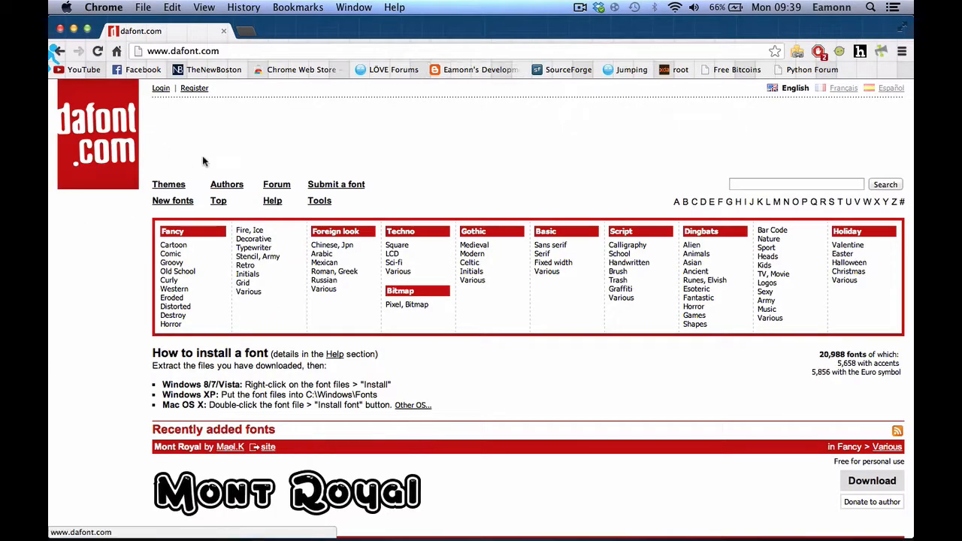
pyautogui.scroll(-3)
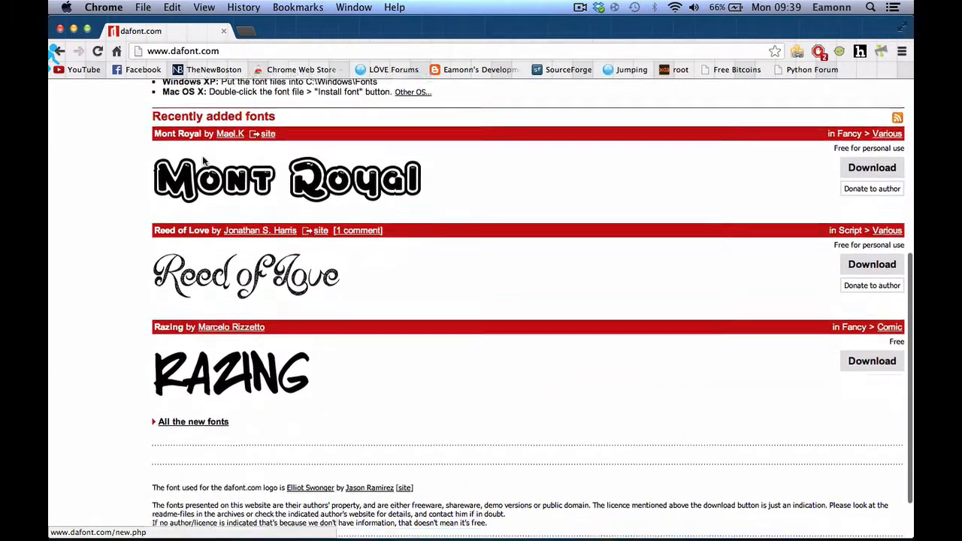
pyautogui.scroll(-3)
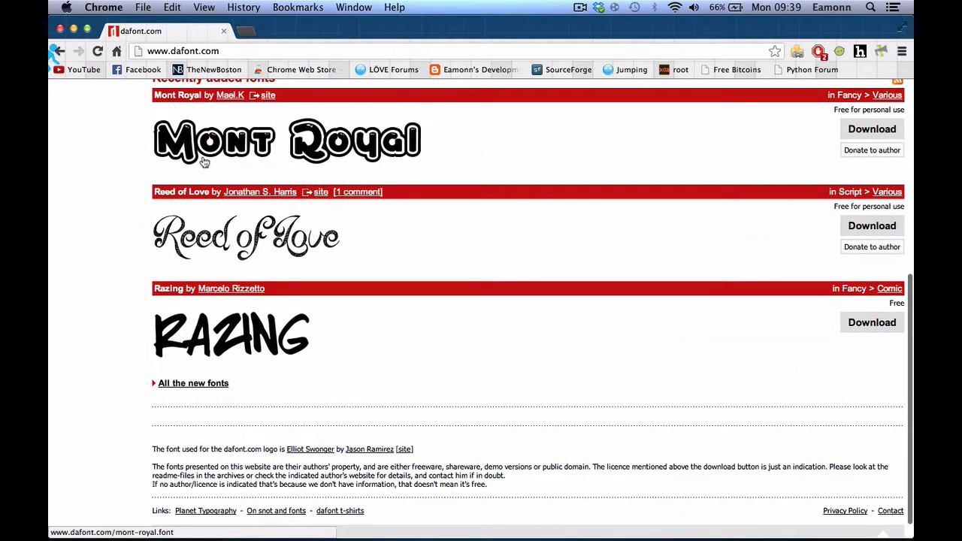
pyautogui.scroll(3)
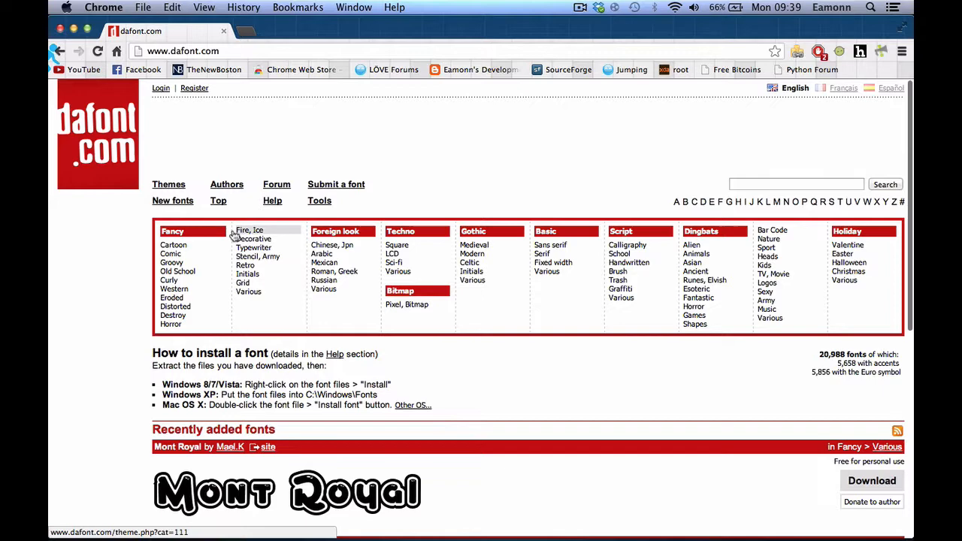
# Open dafont's Cartoon fonts category and scroll through its first page.
pyautogui.click(174, 245)
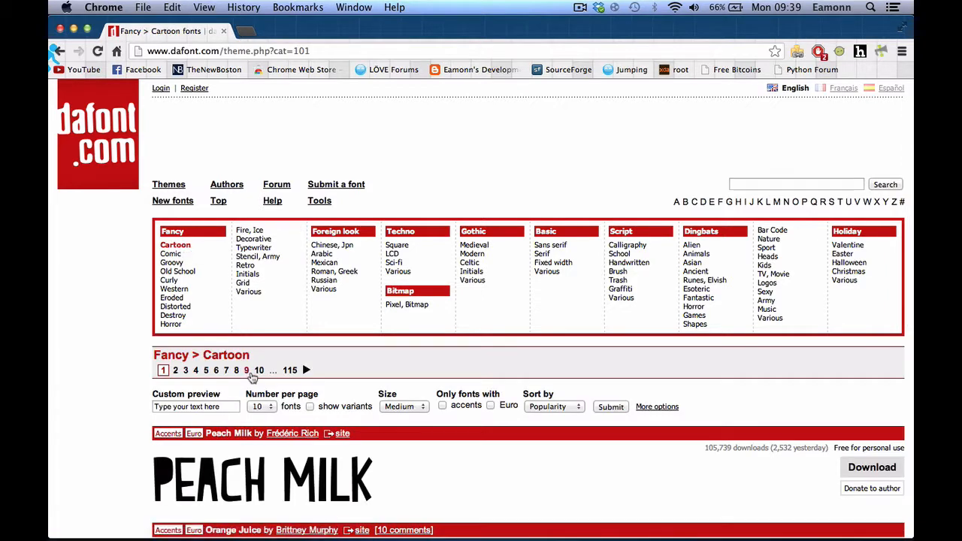
pyautogui.scroll(-3)
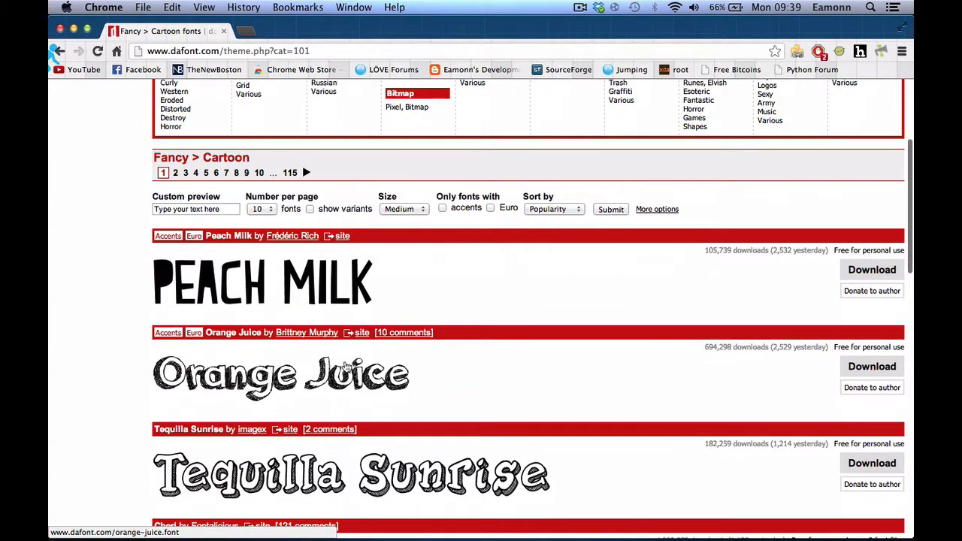
pyautogui.scroll(-3)
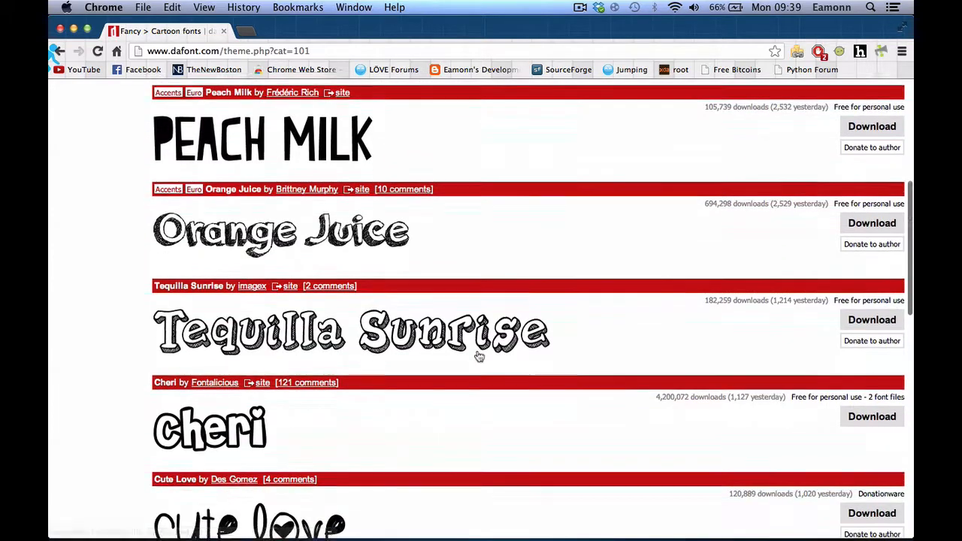
pyautogui.scroll(-3)
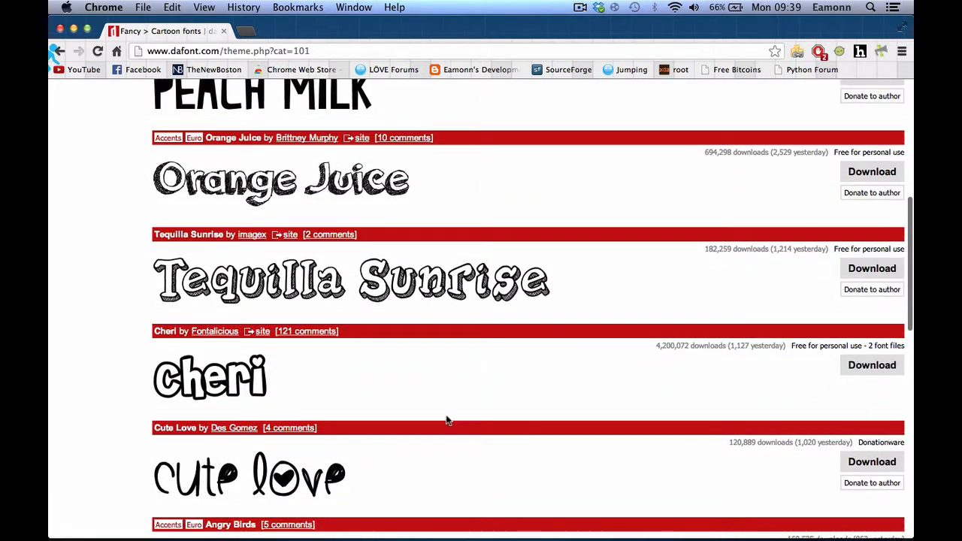
pyautogui.scroll(-3)
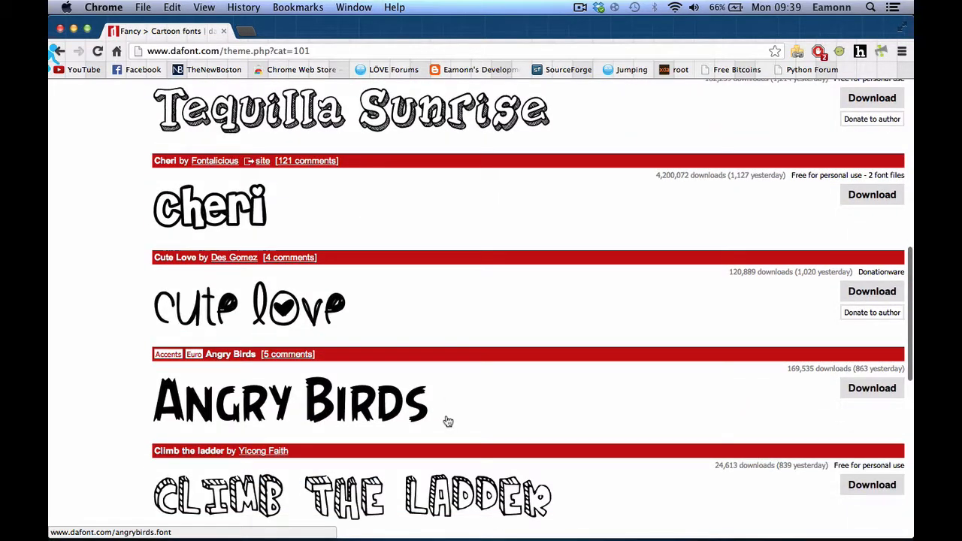
pyautogui.moveTo(735, 400)
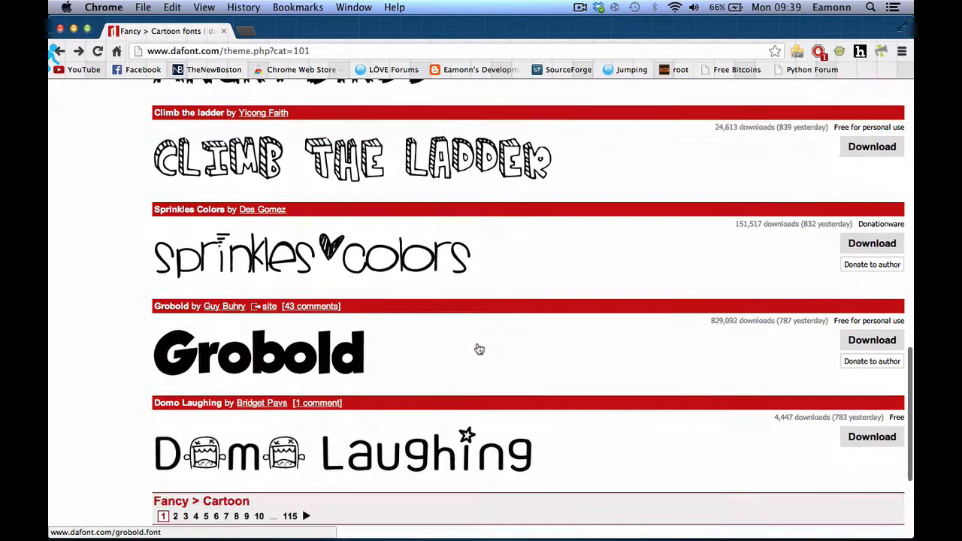
pyautogui.scroll(-3)
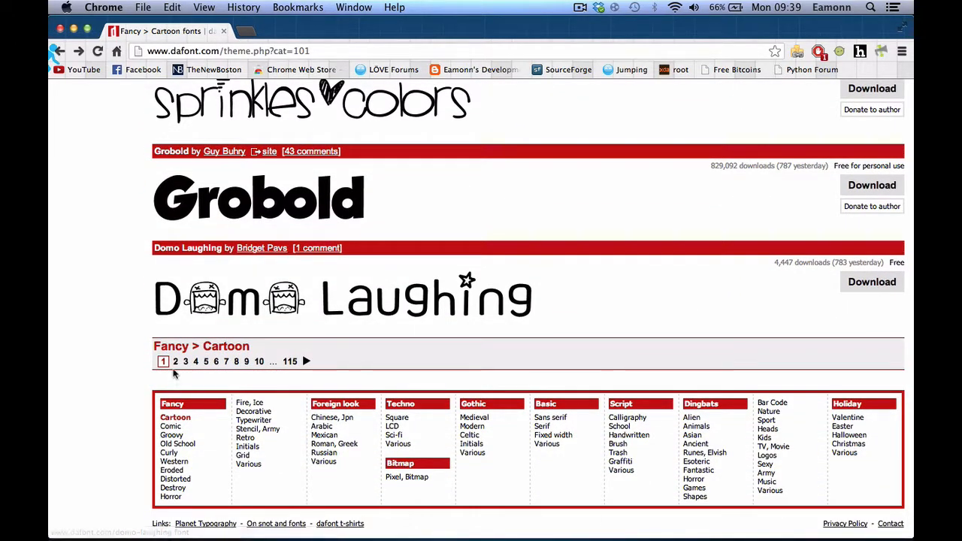
# Go to page 2 of the Cartoon fonts and scroll through it.
pyautogui.click(175, 362)
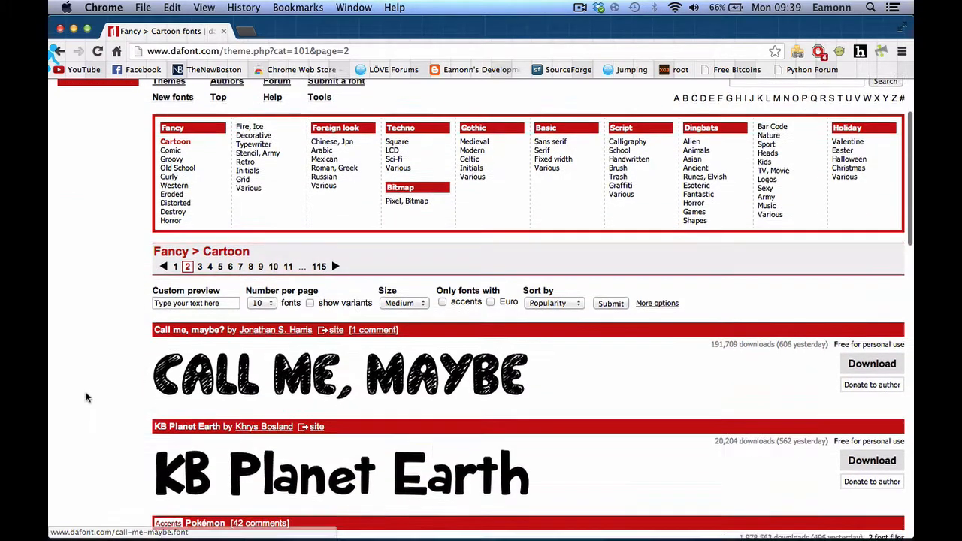
pyautogui.scroll(-3)
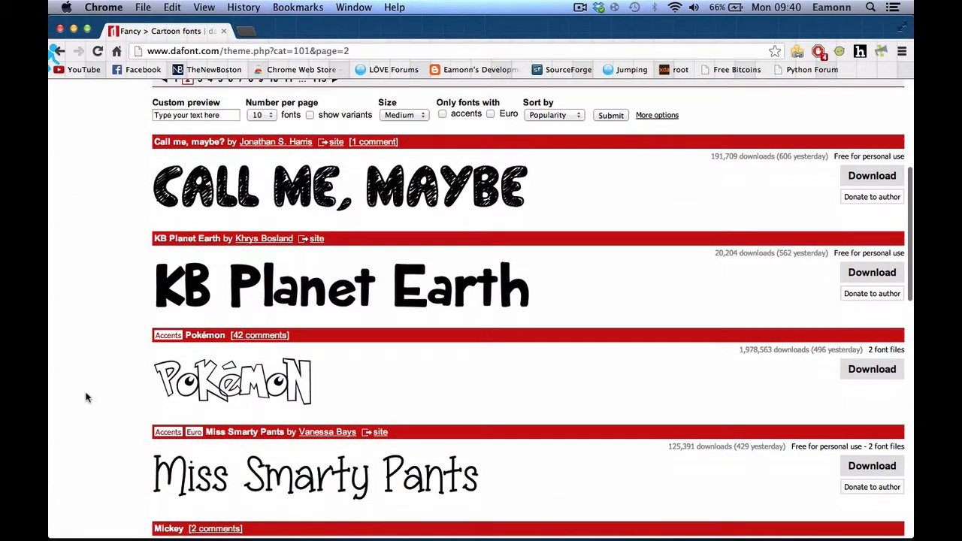
pyautogui.scroll(-3)
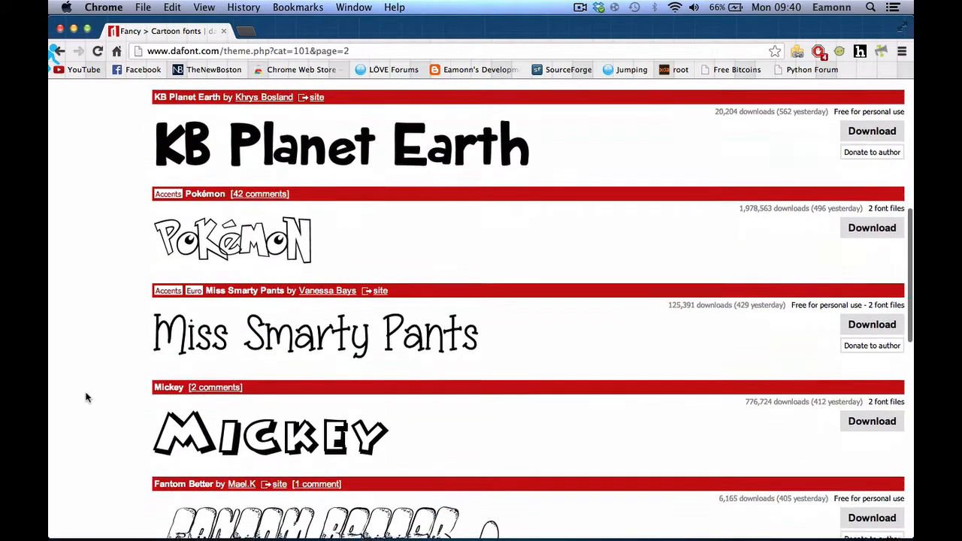
pyautogui.scroll(-3)
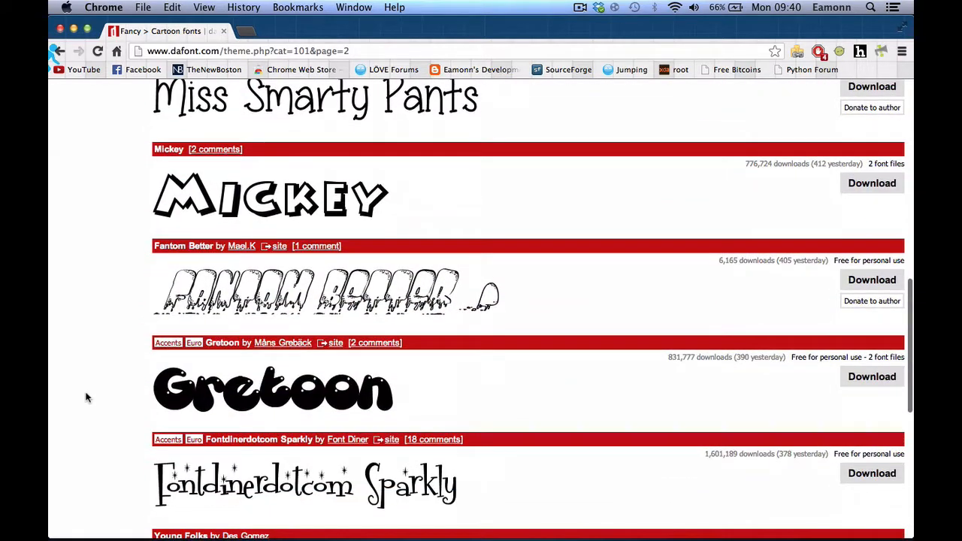
pyautogui.scroll(-3)
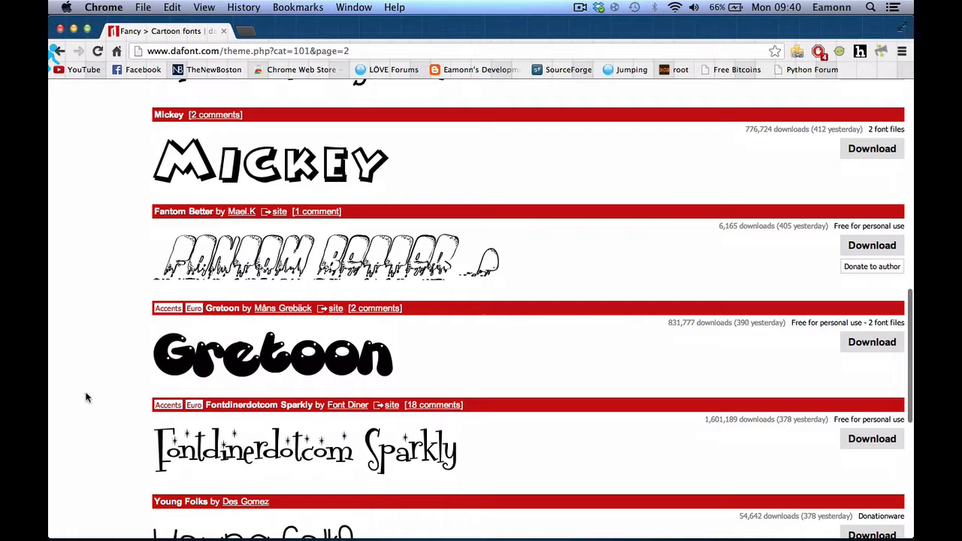
pyautogui.scroll(-3)
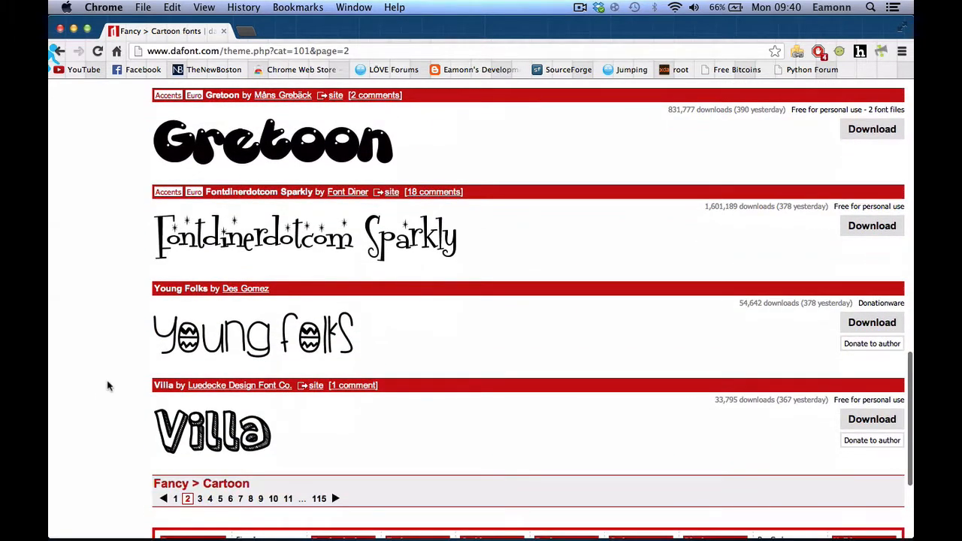
pyautogui.scroll(-3)
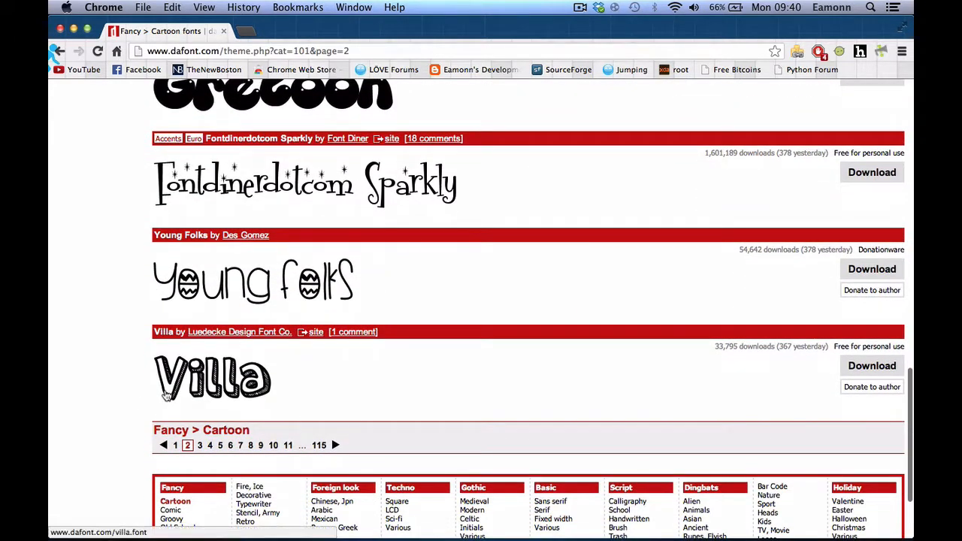
# Go to page 3 of the Cartoon fonts and scroll through it.
pyautogui.click(199, 445)
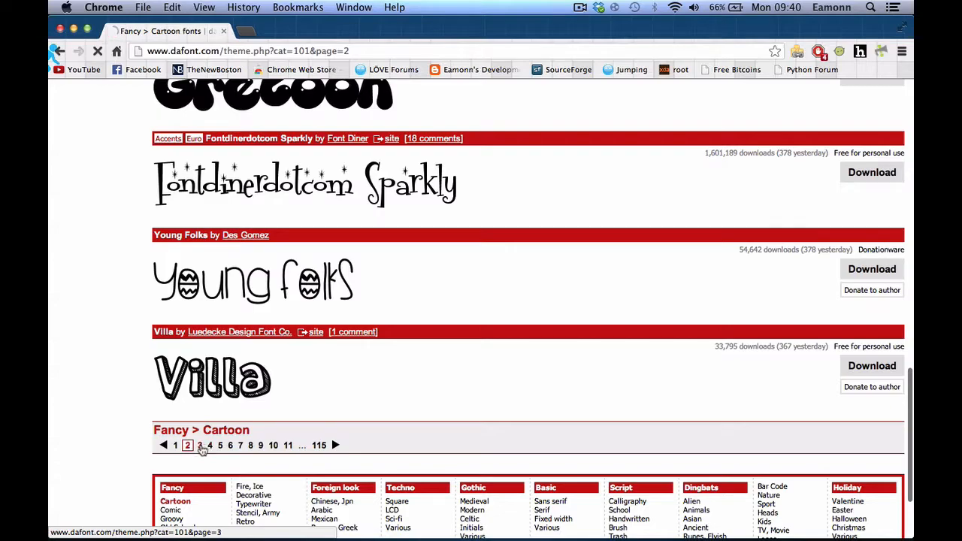
pyautogui.click(198, 445)
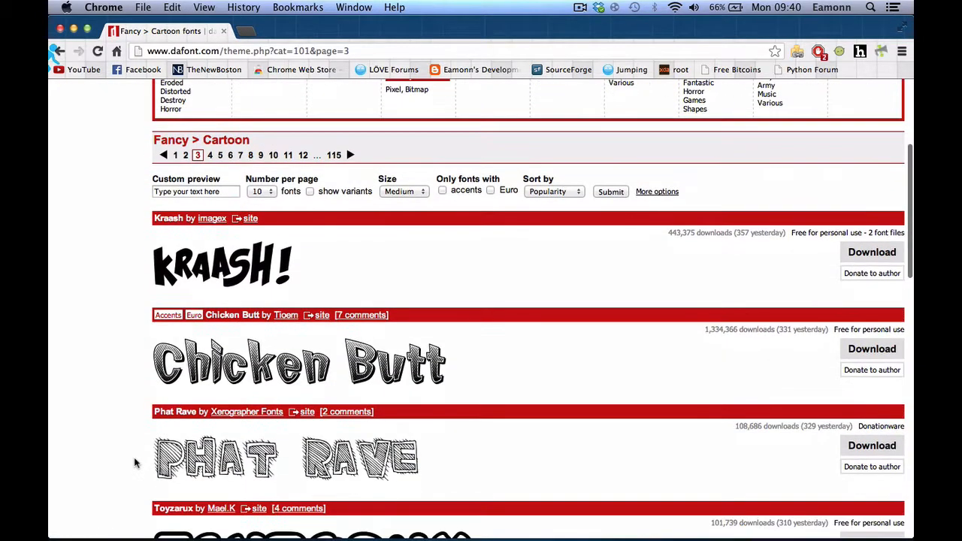
pyautogui.scroll(-3)
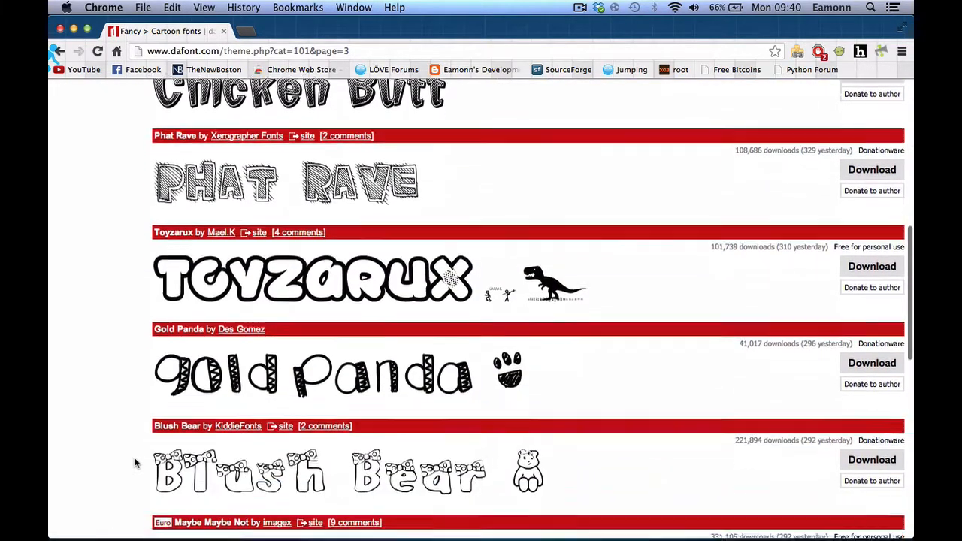
pyautogui.scroll(-3)
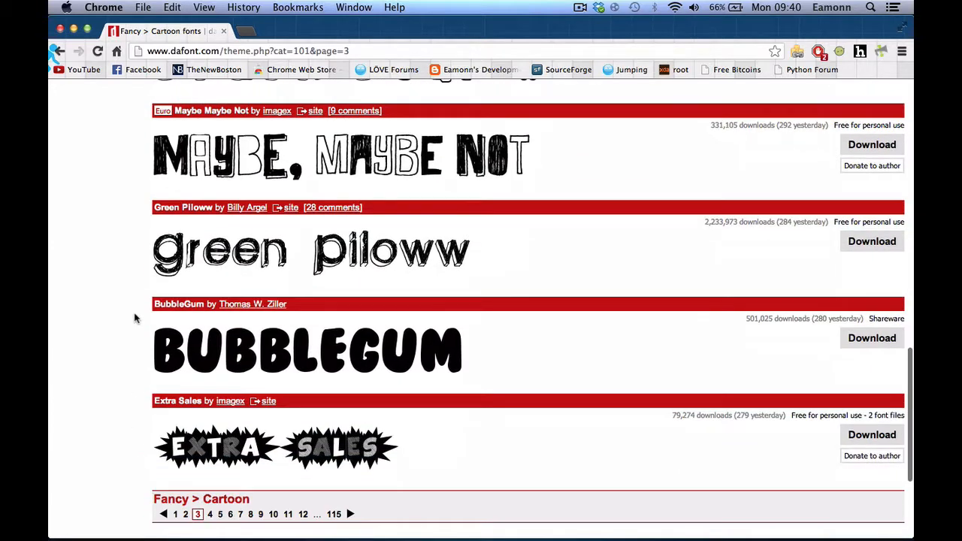
pyautogui.click(579, 6)
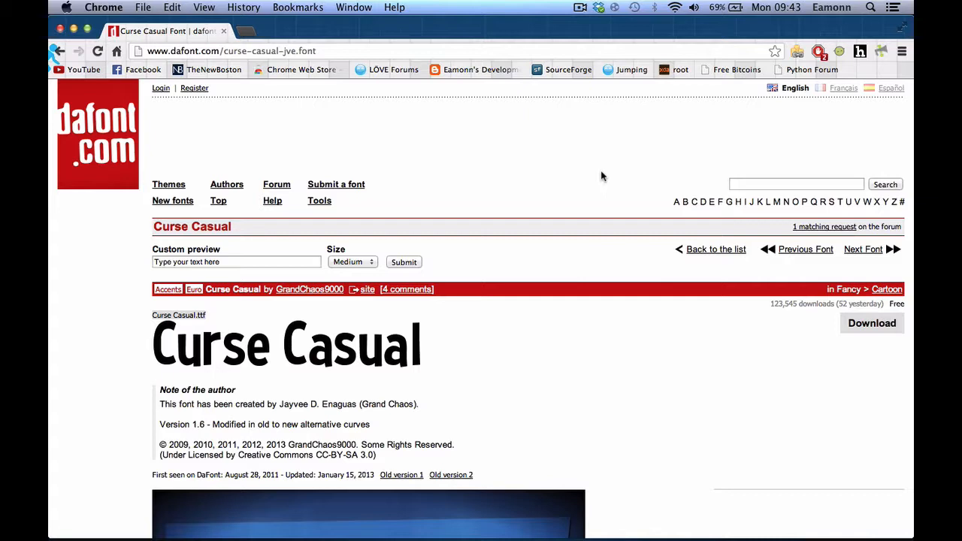
pyautogui.moveTo(109, 350)
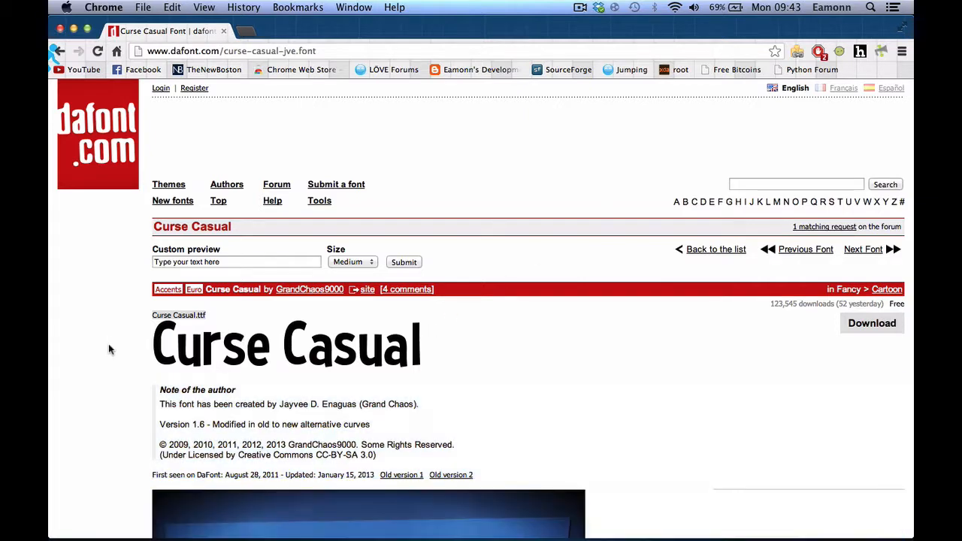
pyautogui.moveTo(100, 350)
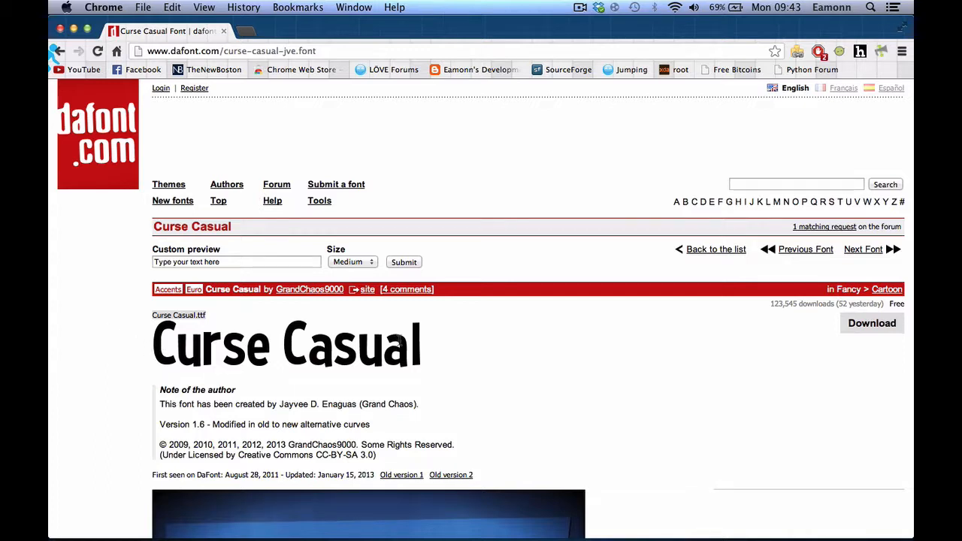
pyautogui.moveTo(444, 354)
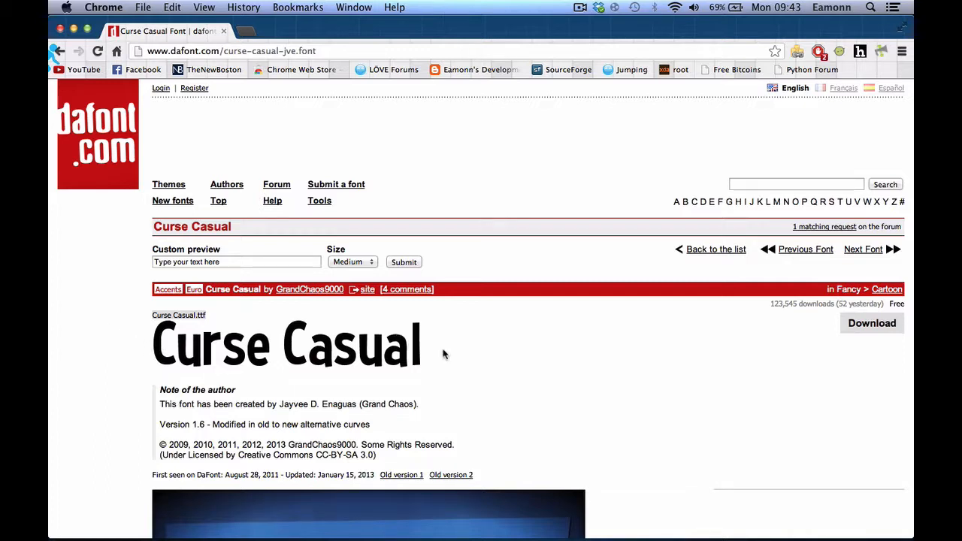
pyautogui.moveTo(304, 395)
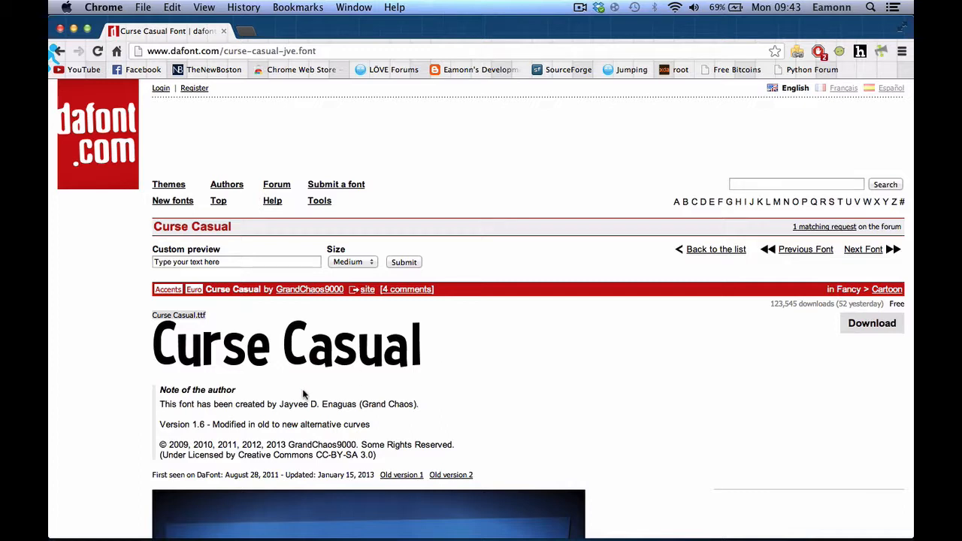
pyautogui.moveTo(107, 354)
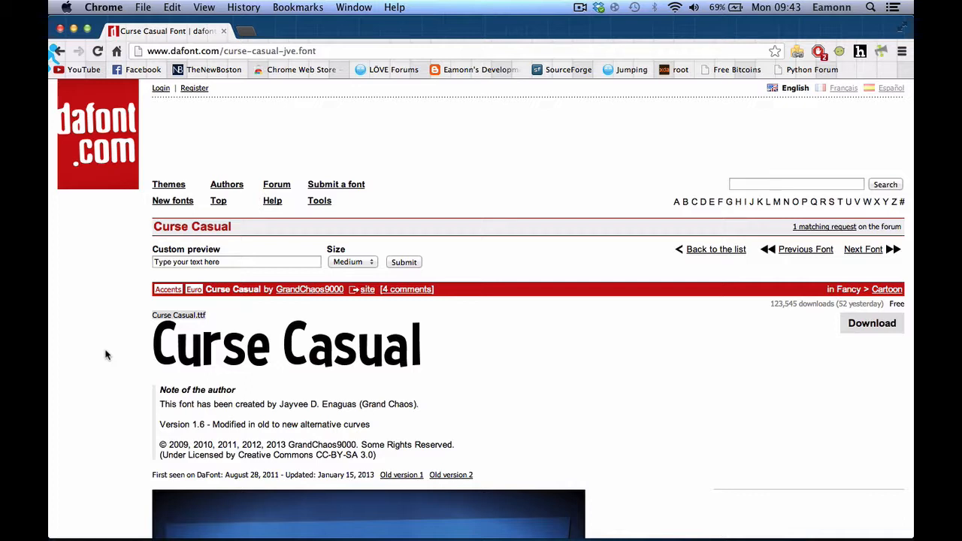
pyautogui.moveTo(104, 381)
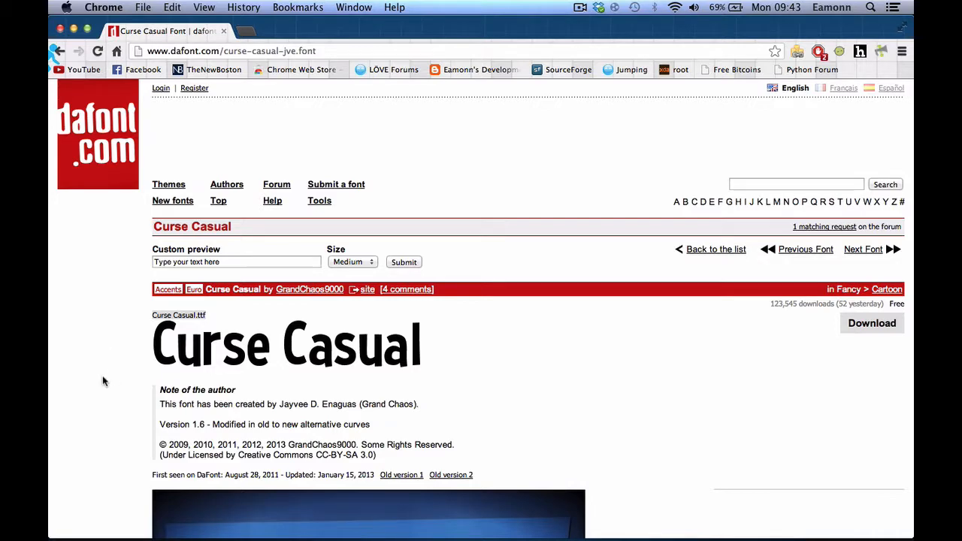
# Scroll the Curse Casual page through its accented characters and back to the download option.
pyautogui.scroll(-3)
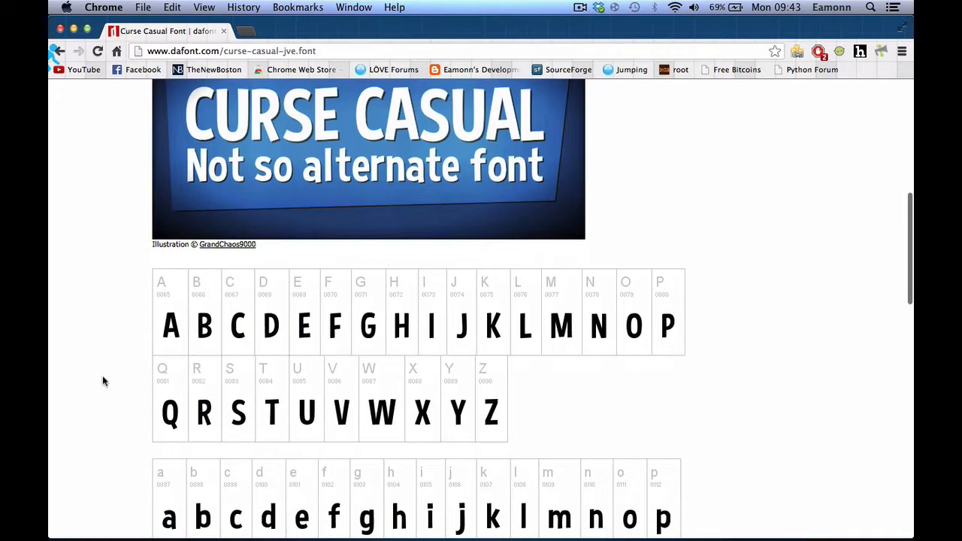
pyautogui.scroll(3)
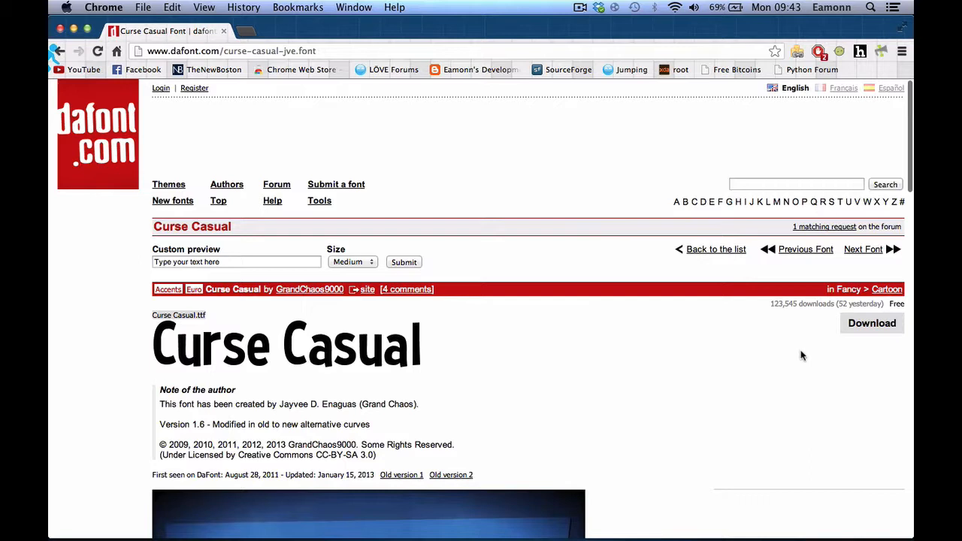
pyautogui.moveTo(871, 323)
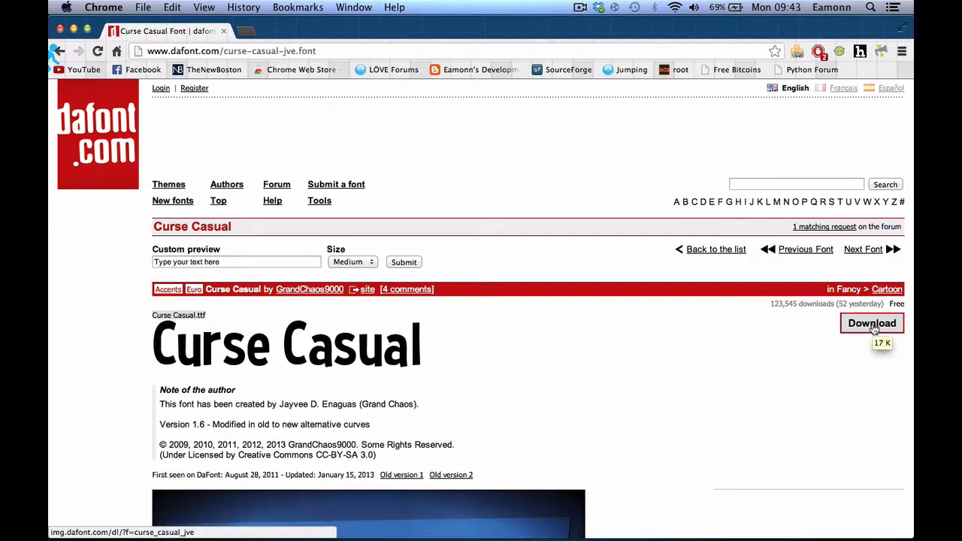
pyautogui.moveTo(113, 208)
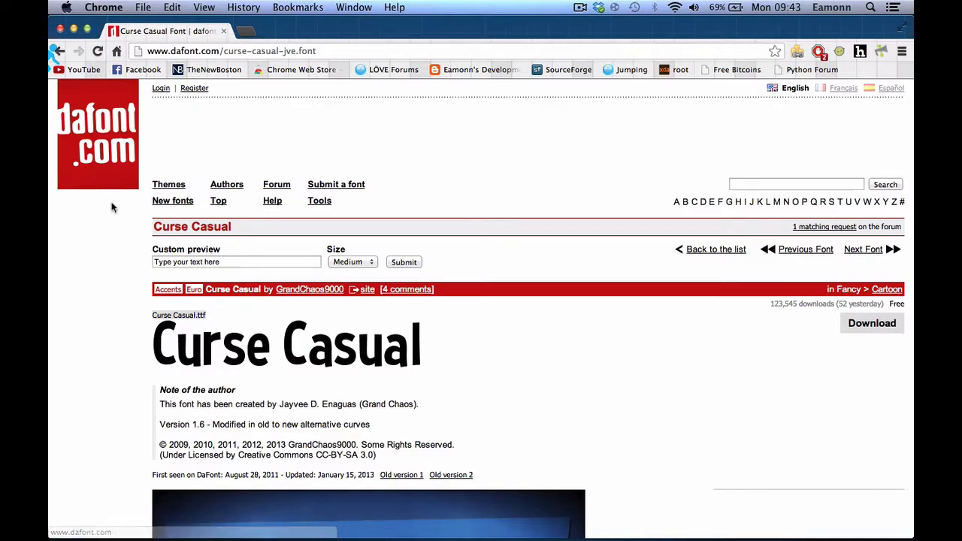
pyautogui.scroll(-3)
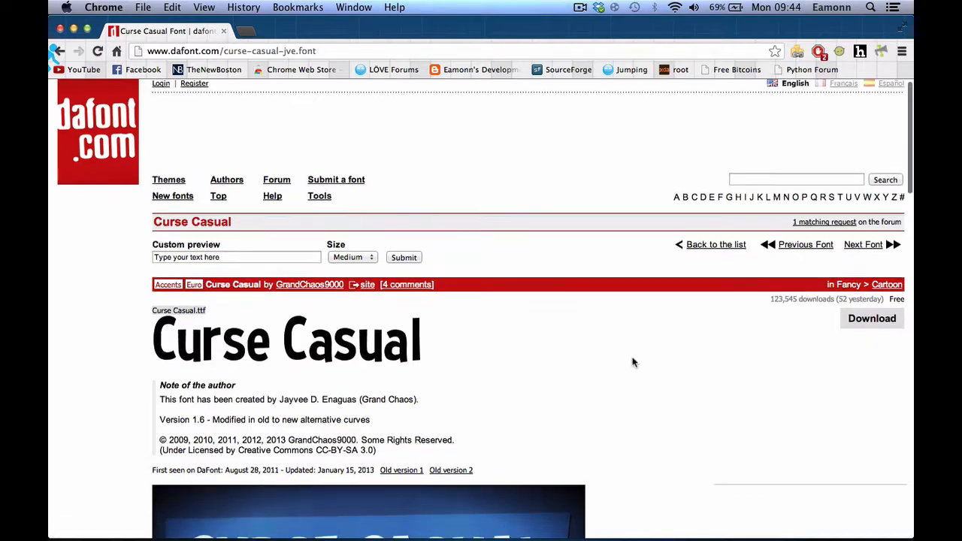
pyautogui.scroll(-3)
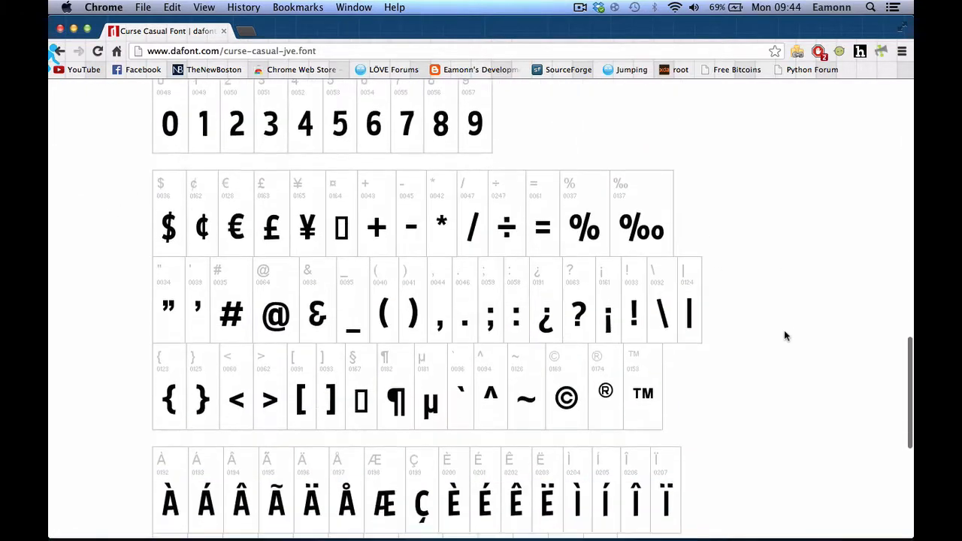
pyautogui.scroll(-3)
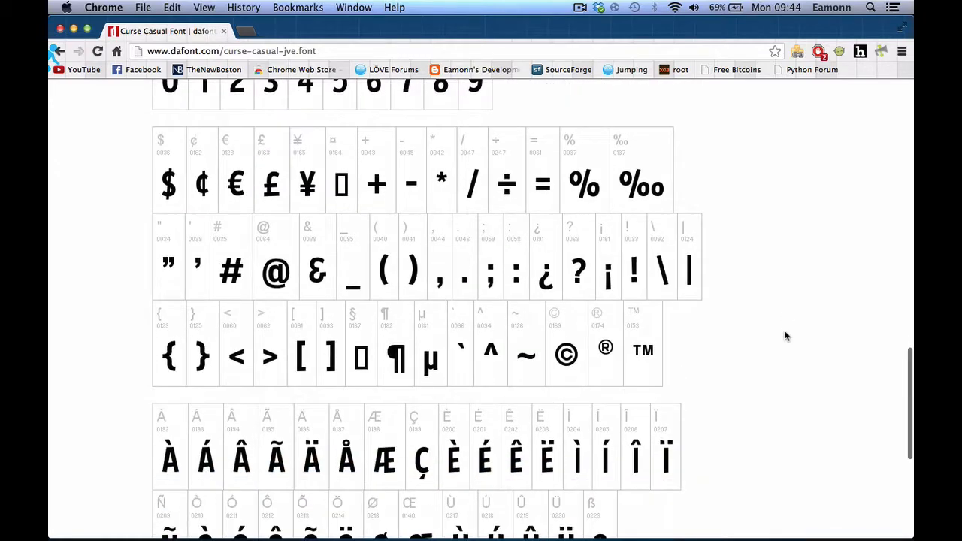
pyautogui.scroll(-3)
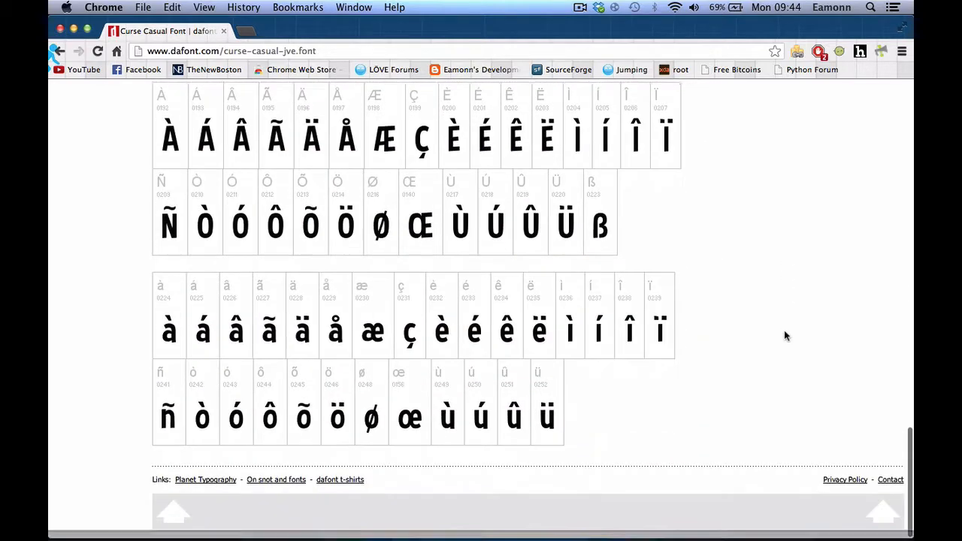
pyautogui.scroll(3)
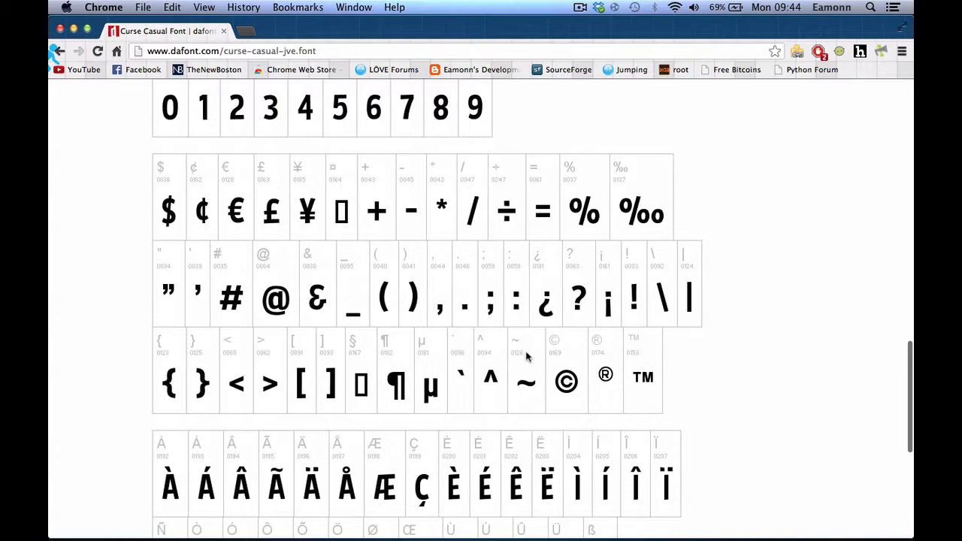
pyautogui.scroll(-3)
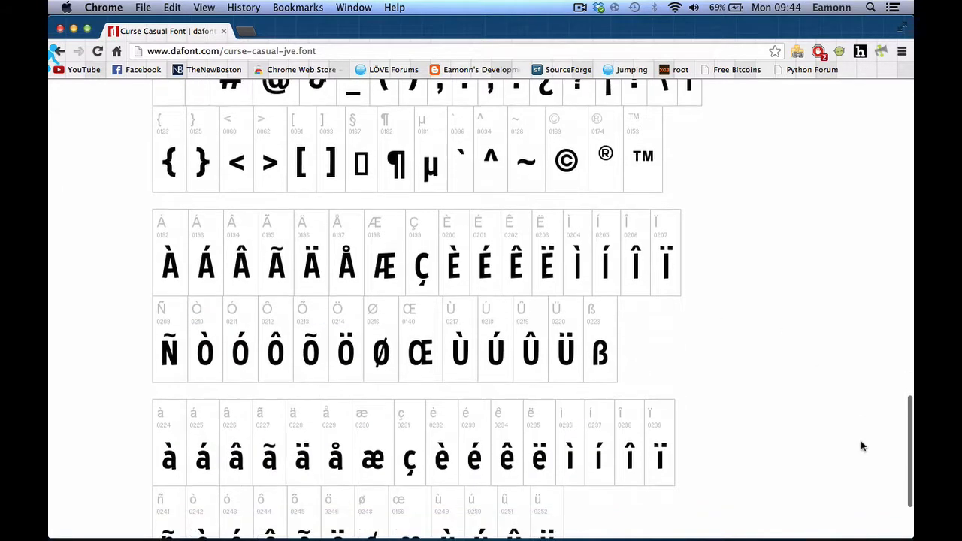
pyautogui.scroll(-3)
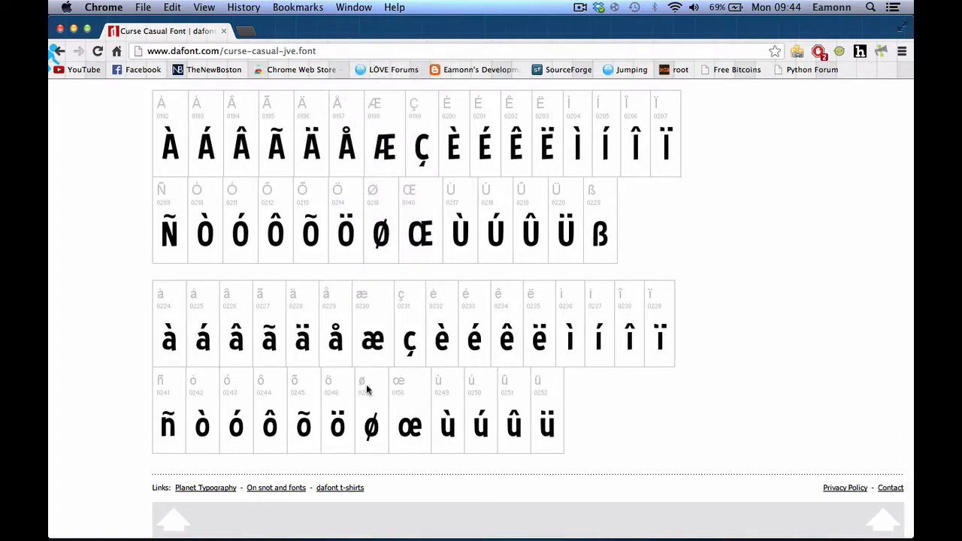
pyautogui.scroll(3)
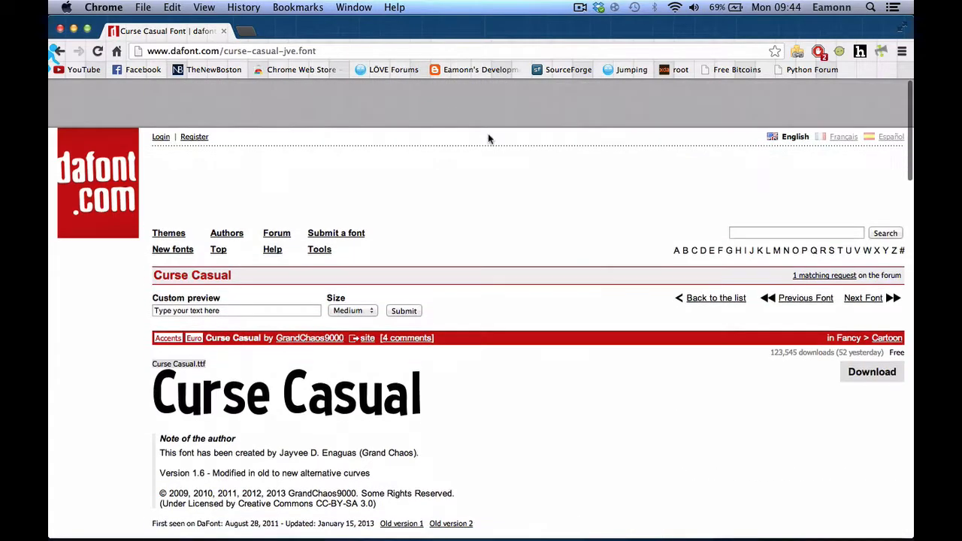
pyautogui.scroll(-3)
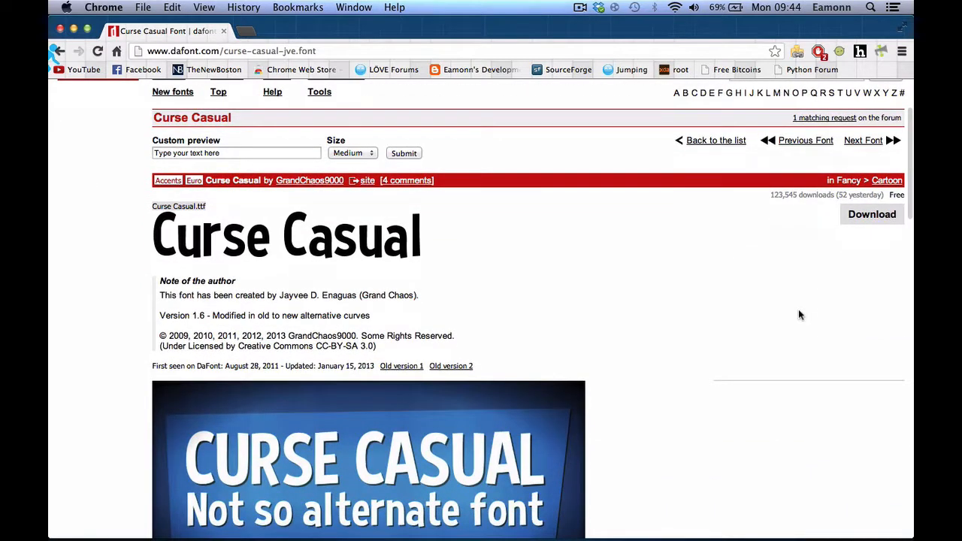
pyautogui.scroll(-3)
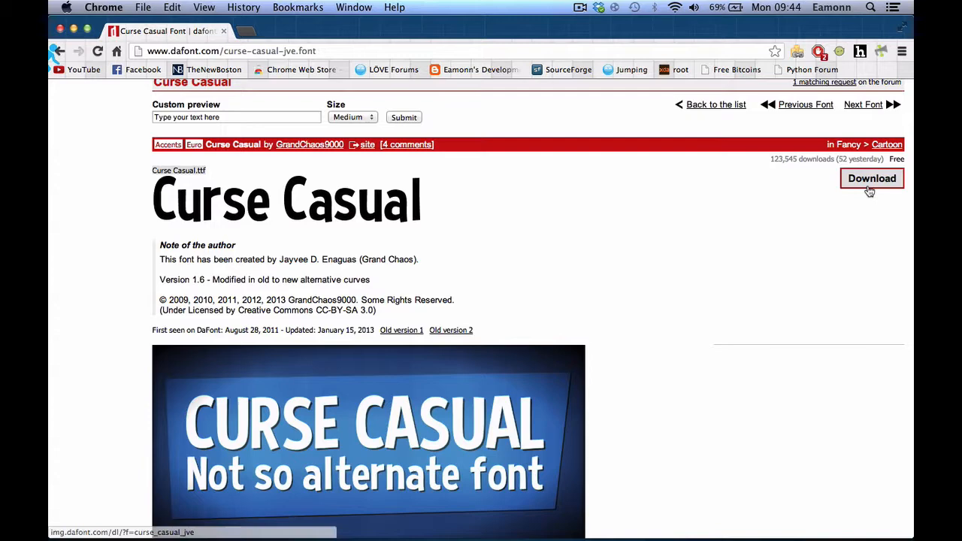
# Download Curse Casual to the Desktop, after cancelling the first save attempt.
pyautogui.click(870, 178)
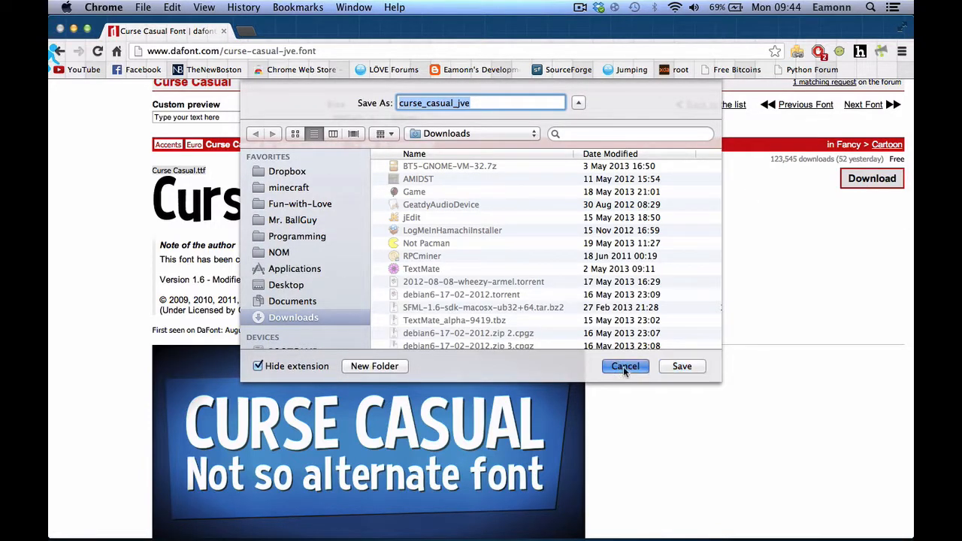
pyautogui.click(624, 366)
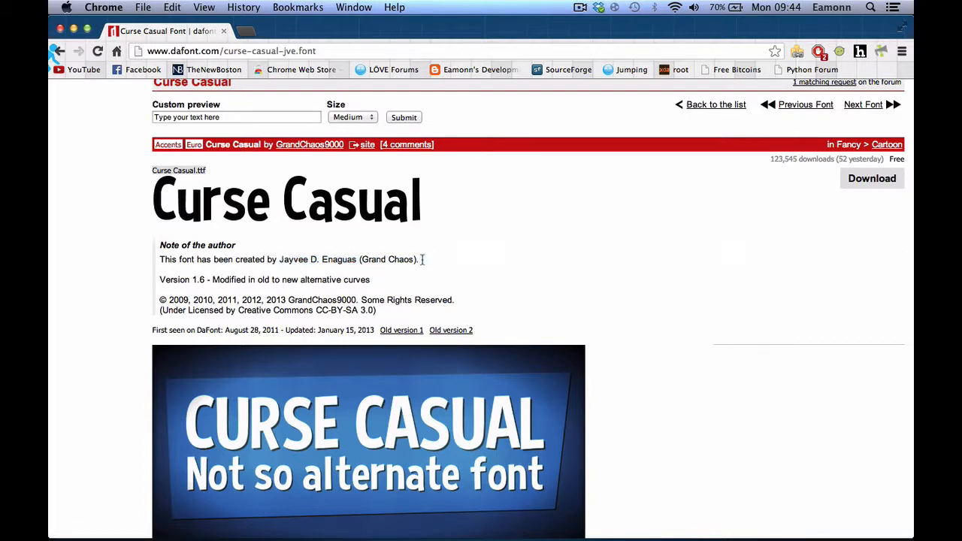
pyautogui.moveTo(234, 417)
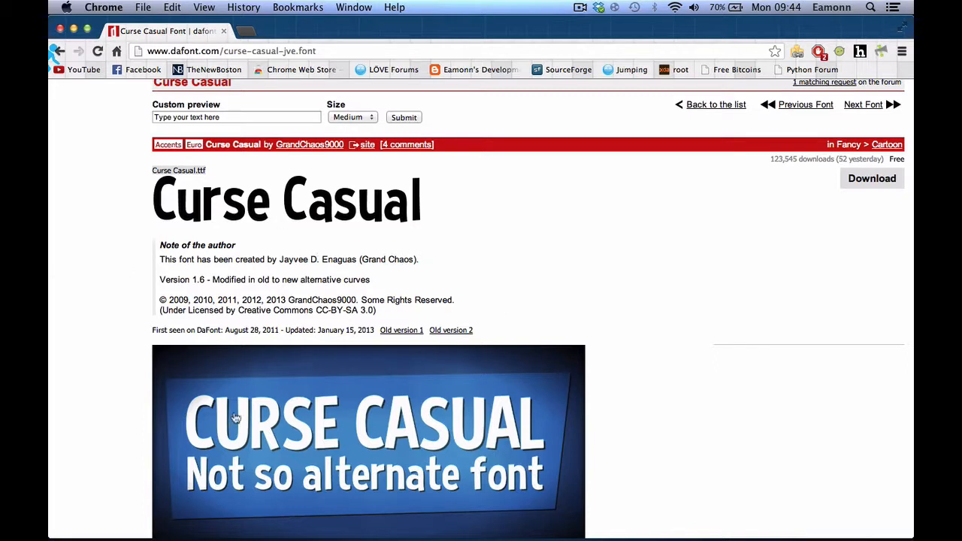
pyautogui.moveTo(133, 363)
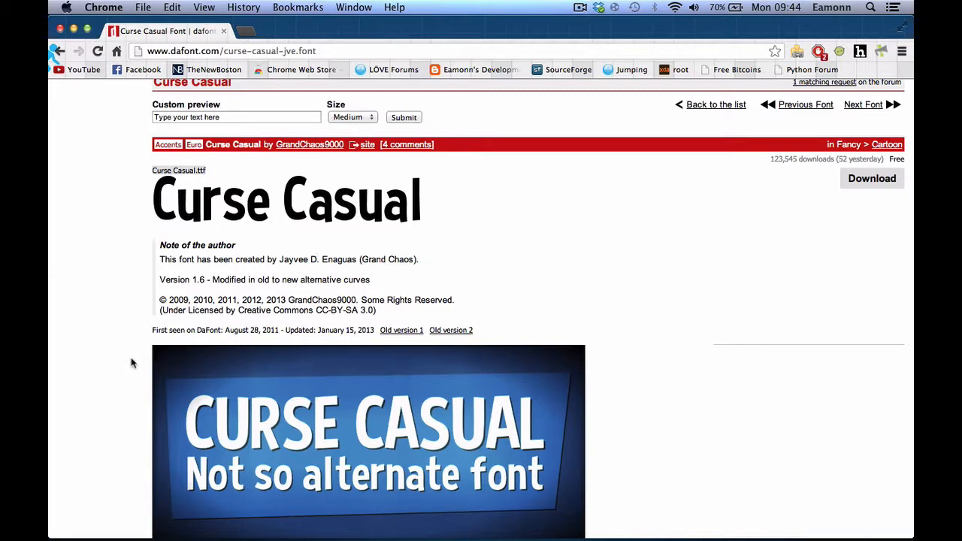
pyautogui.moveTo(415, 324)
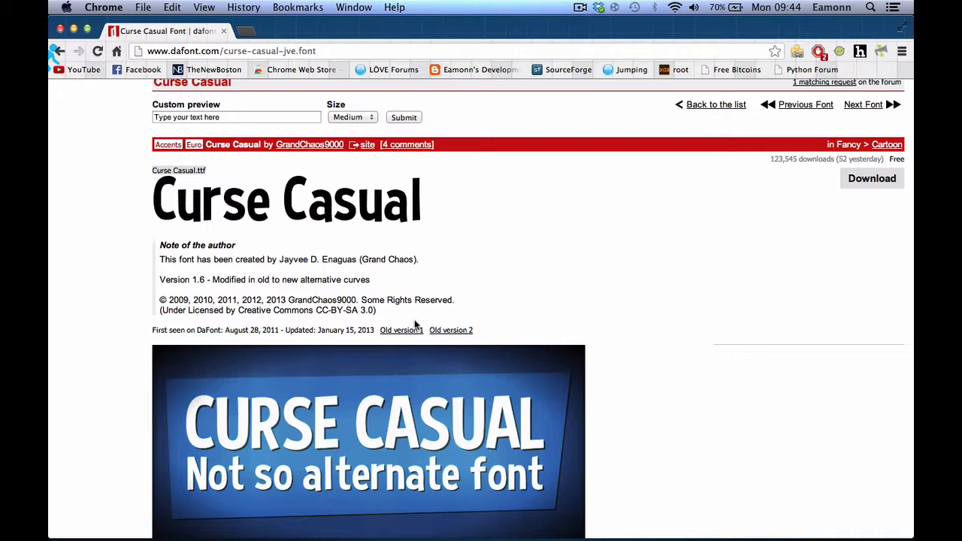
pyautogui.moveTo(627, 338)
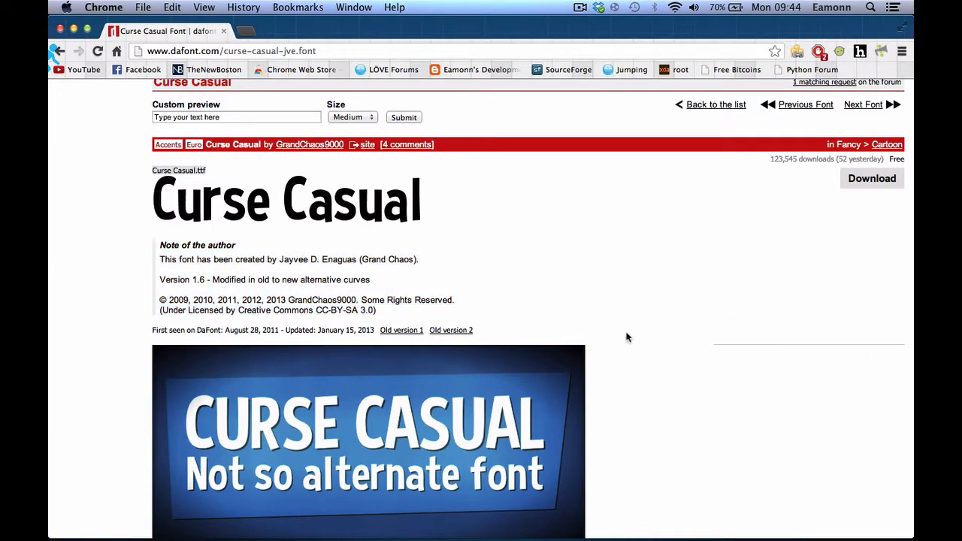
pyautogui.click(872, 178)
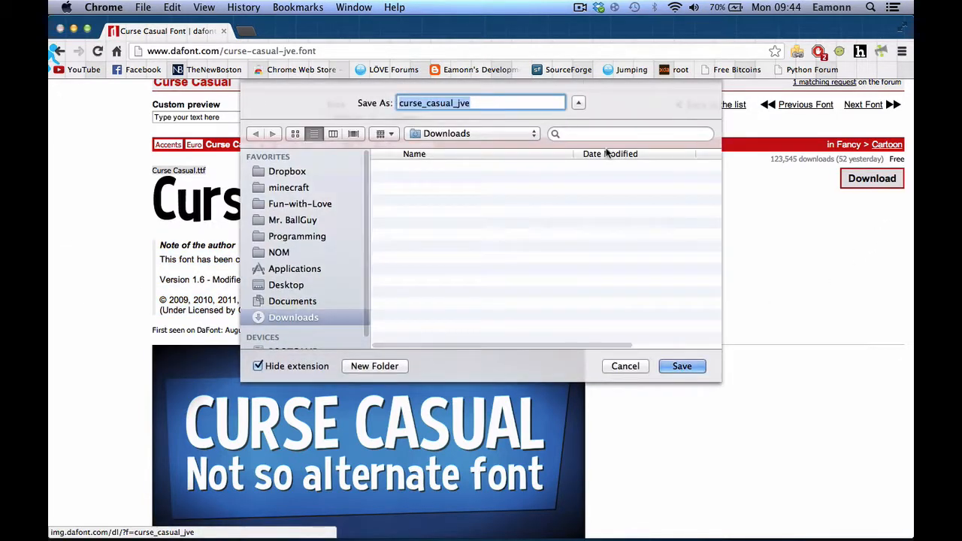
pyautogui.click(286, 284)
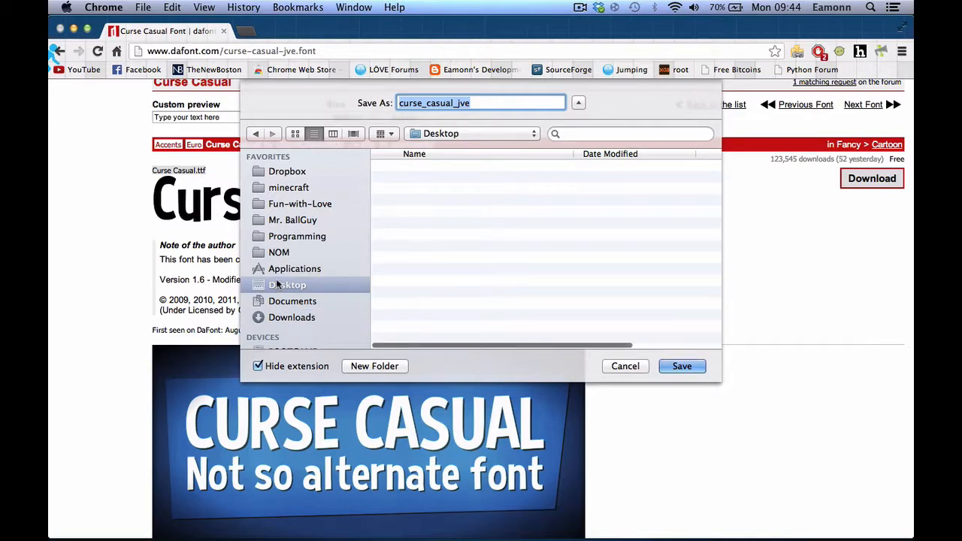
pyautogui.click(682, 366)
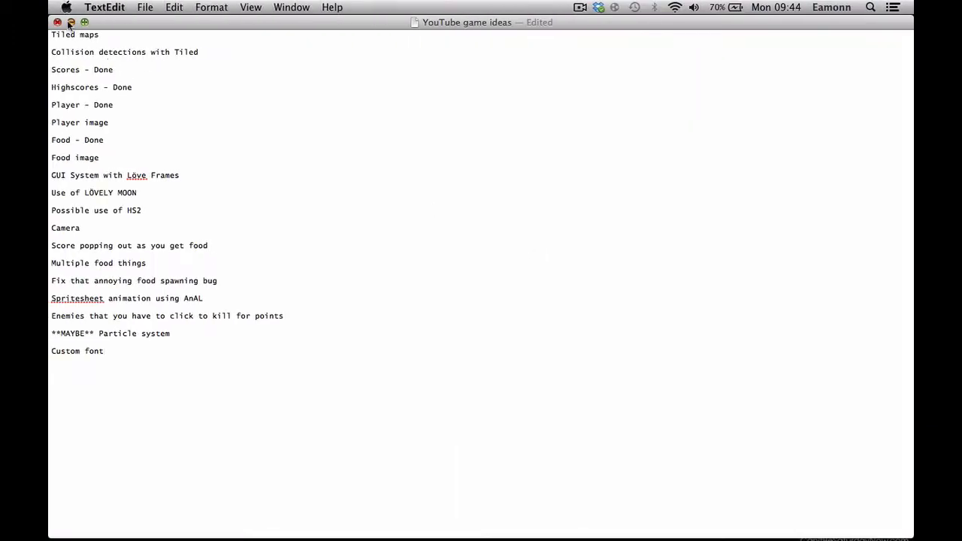
# Install Curse Casual.ttf from the desktop through Font Book's preview window.
pyautogui.click(57, 22)
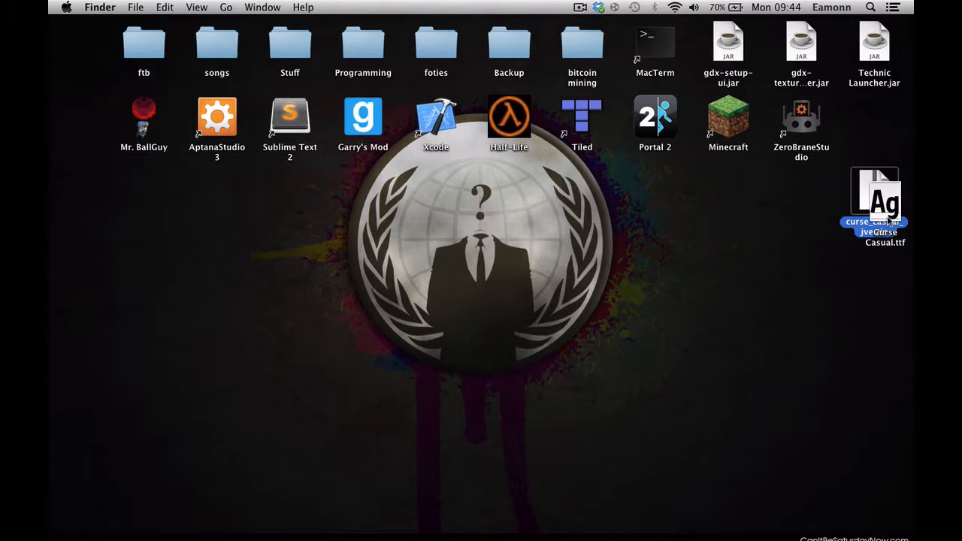
pyautogui.doubleClick(874, 196)
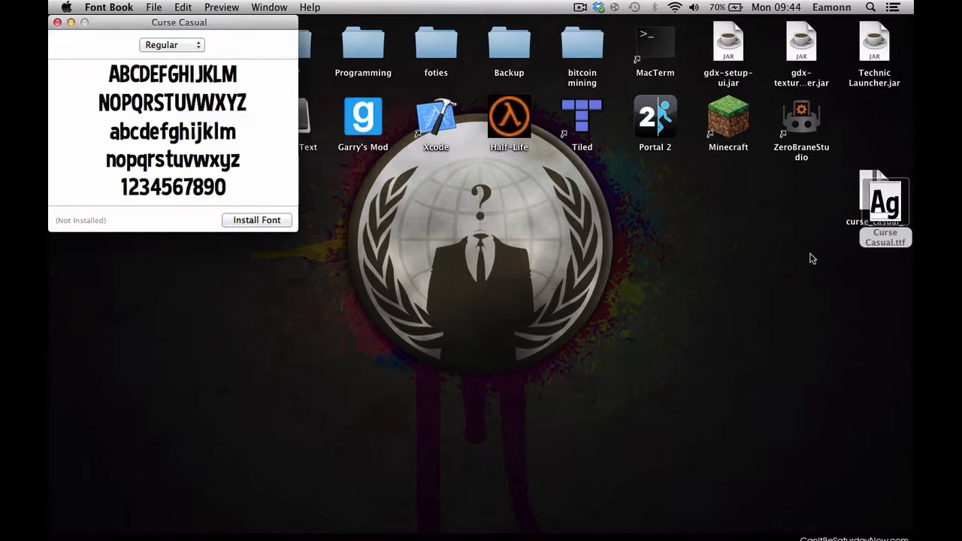
pyautogui.moveTo(255, 231)
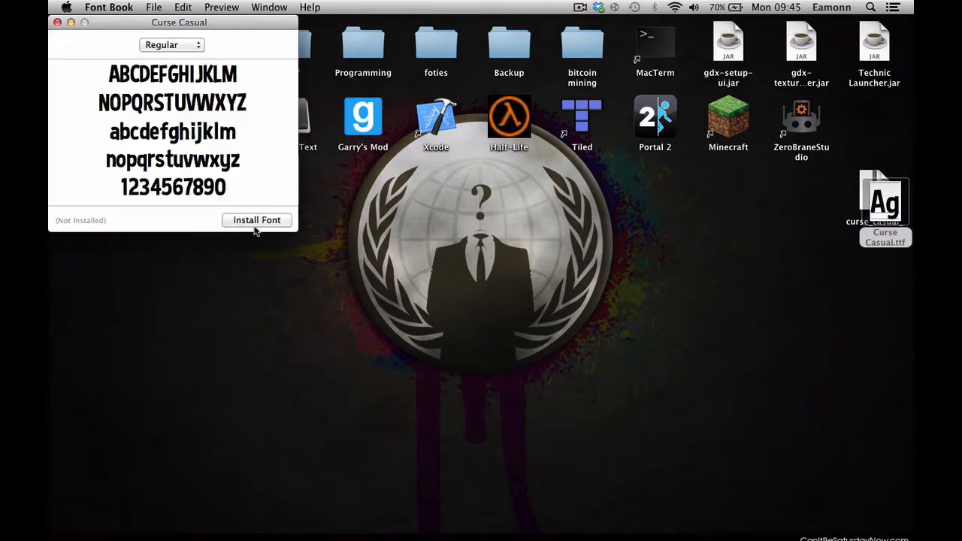
pyautogui.click(256, 220)
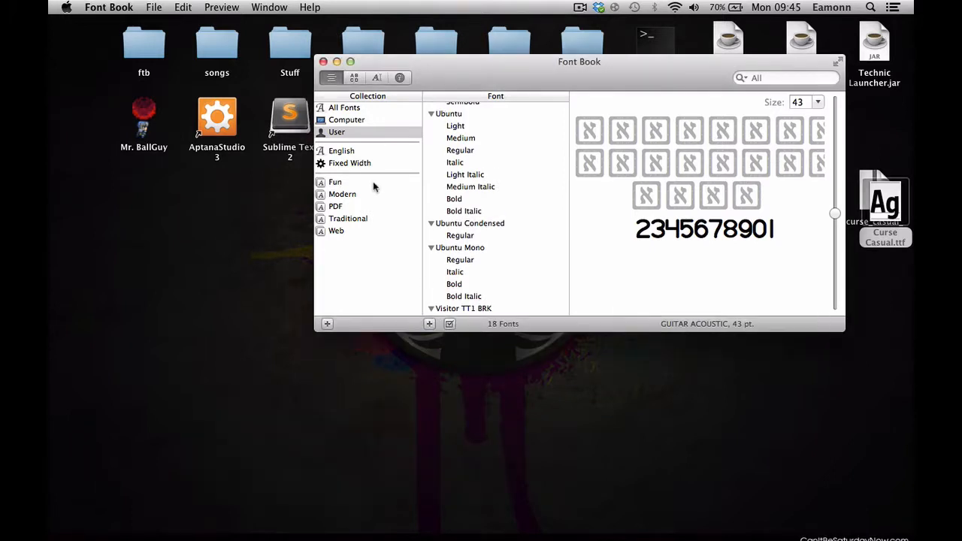
# Select Curse Casual and its Regular style among Font Book's user fonts.
pyautogui.click(459, 131)
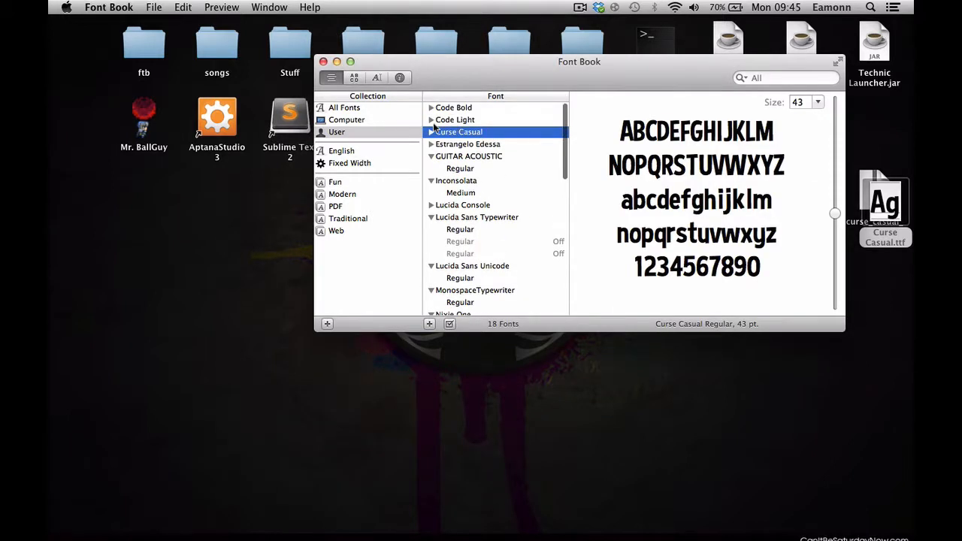
pyautogui.click(431, 131)
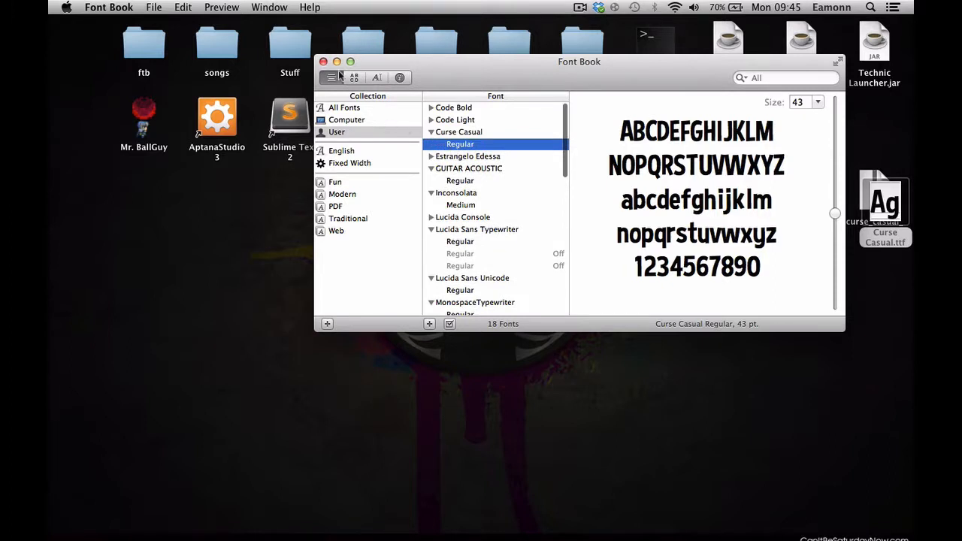
pyautogui.click(323, 62)
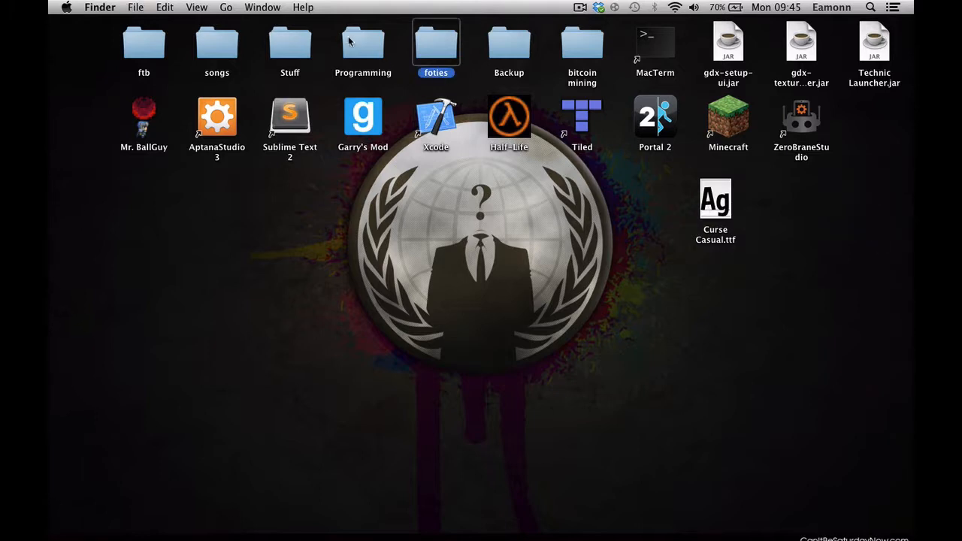
# Open the YouTube Tutorials project folder and add fonts, img and sfx folders.
pyautogui.doubleClick(362, 41)
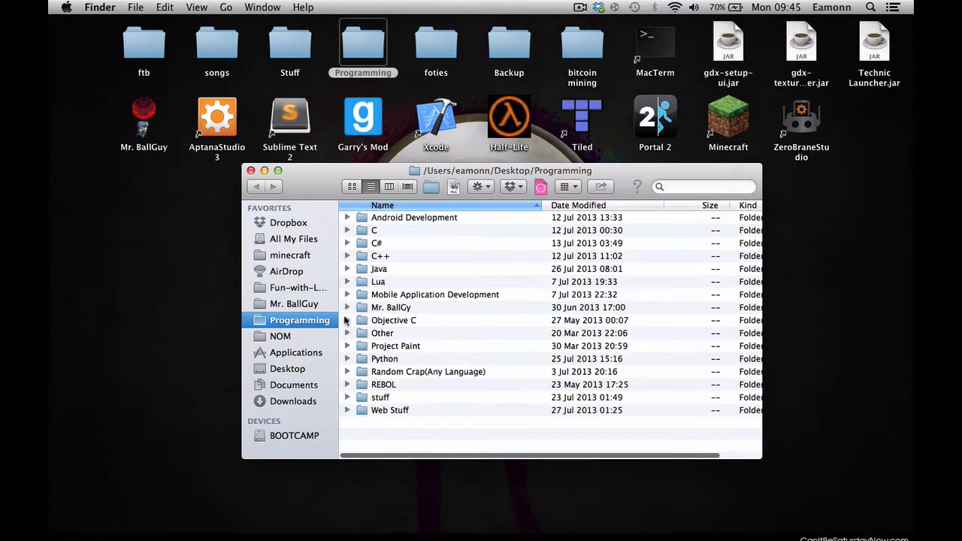
pyautogui.moveTo(385, 291)
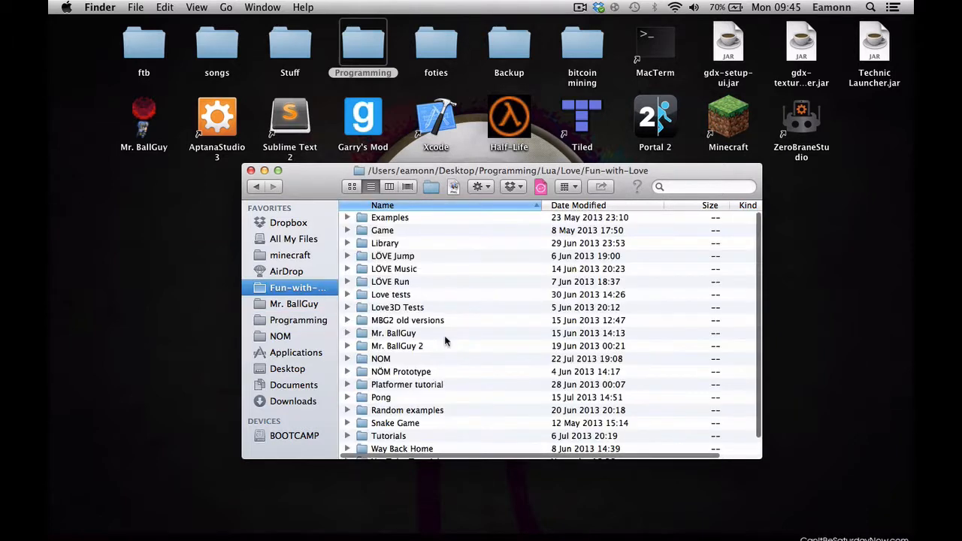
pyautogui.scroll(-3)
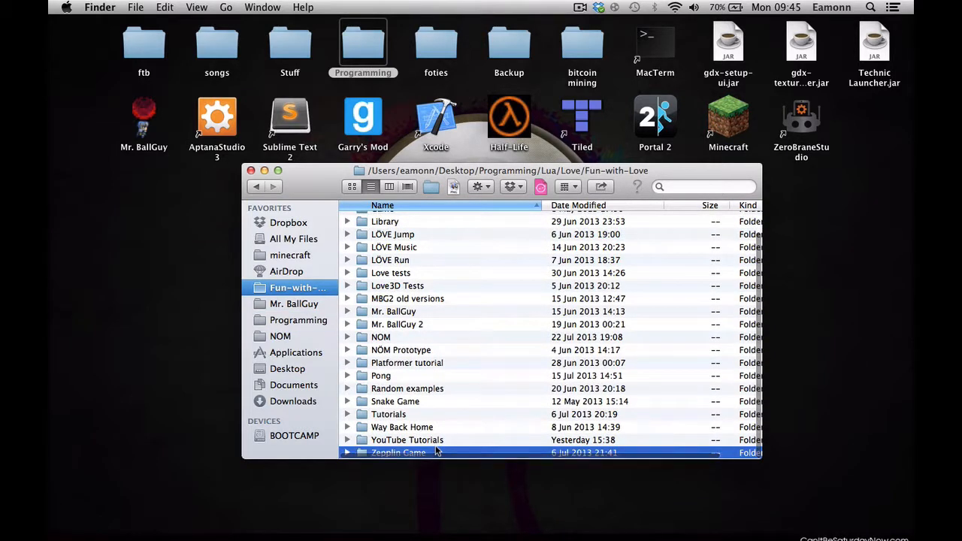
pyautogui.doubleClick(407, 439)
pyautogui.write('f')
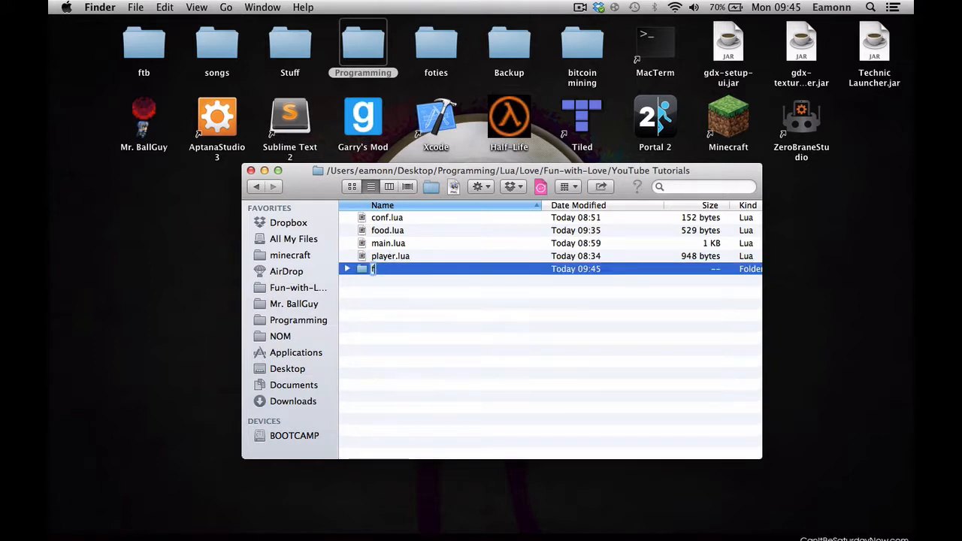
pyautogui.press('Return')
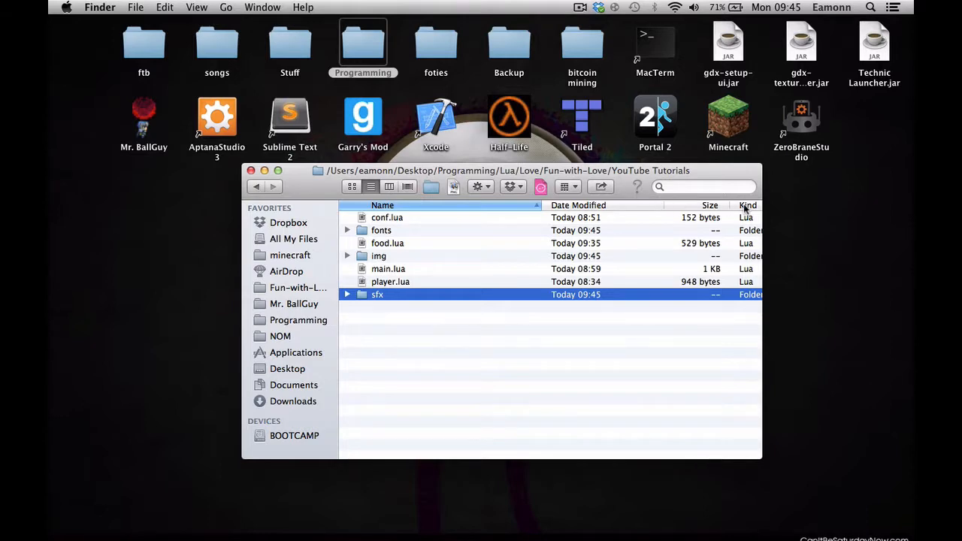
pyautogui.moveTo(507, 170); pyautogui.dragTo(476, 233)
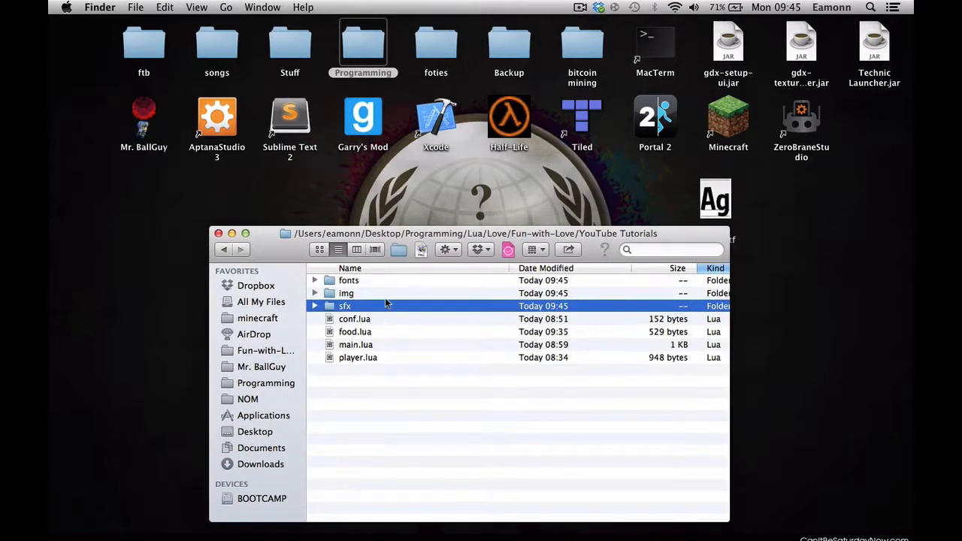
pyautogui.moveTo(338, 299)
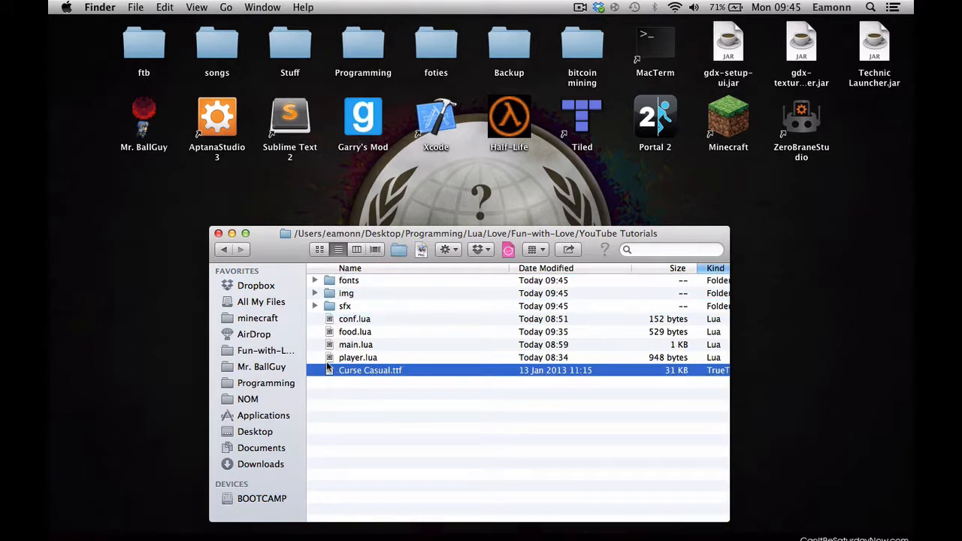
# Move Curse Casual.ttf into the project's fonts folder and confirm it is there.
pyautogui.click(315, 280)
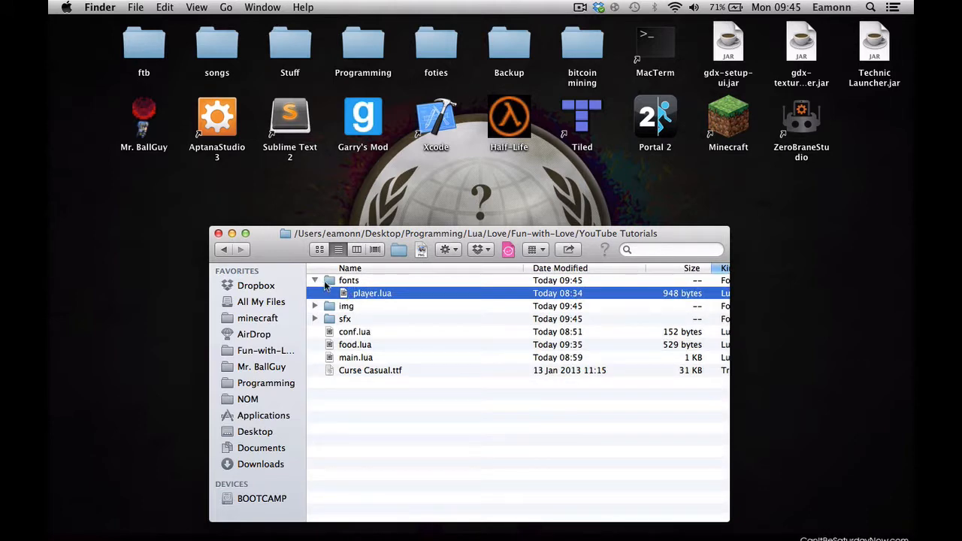
pyautogui.doubleClick(347, 280)
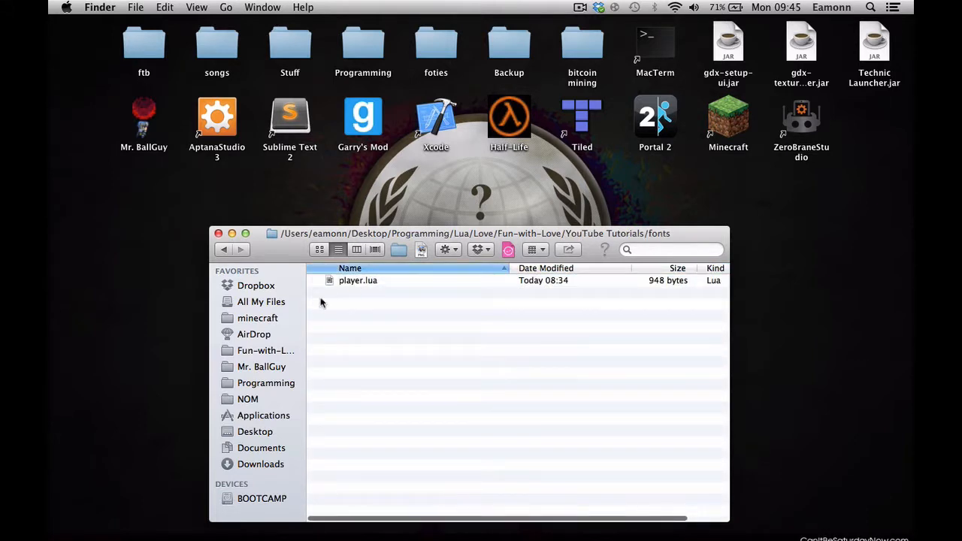
pyautogui.click(222, 249)
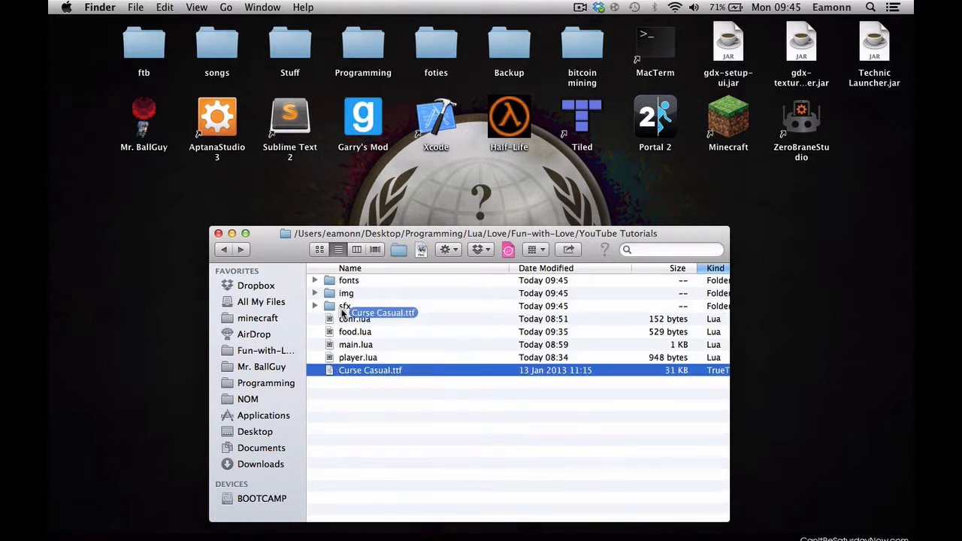
pyautogui.doubleClick(348, 280)
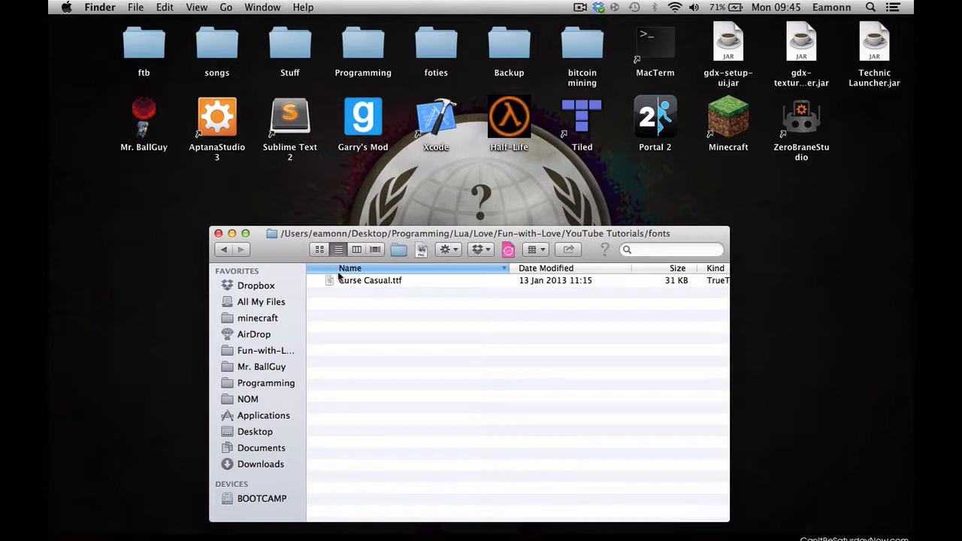
pyautogui.click(369, 280)
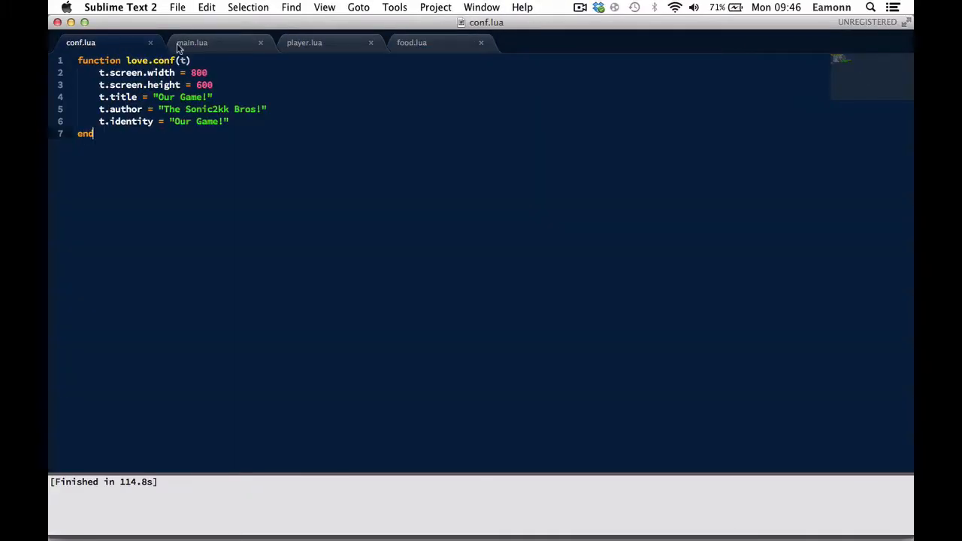
# In main.lua's love.load, add font20 = love.graphics.newFont("font/Curse Casual.ttf", 20).
pyautogui.click(192, 42)
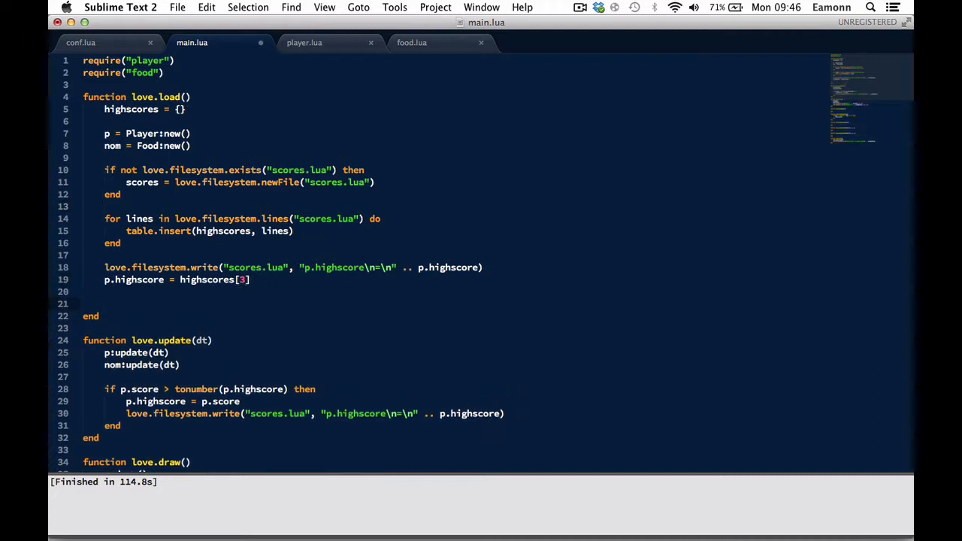
pyautogui.write('font20 =')
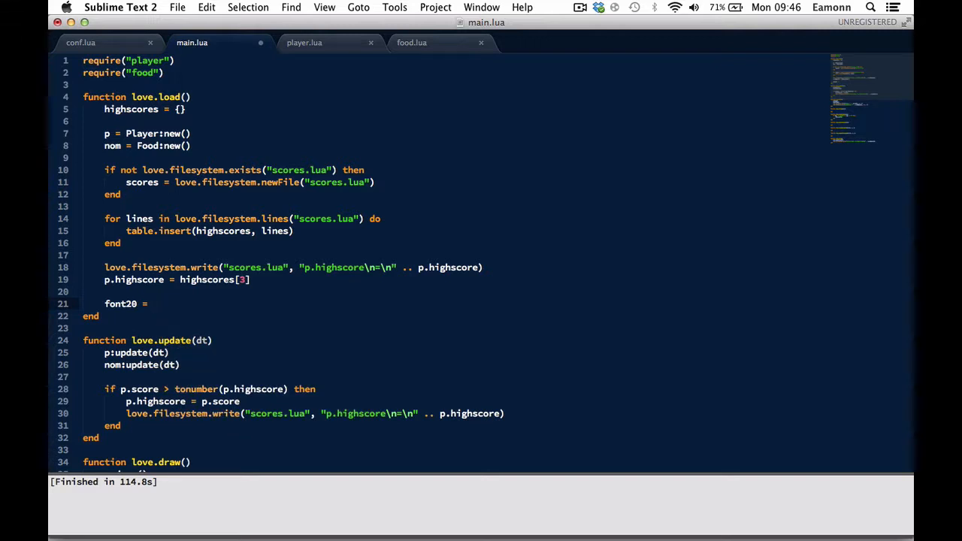
pyautogui.write('love.')
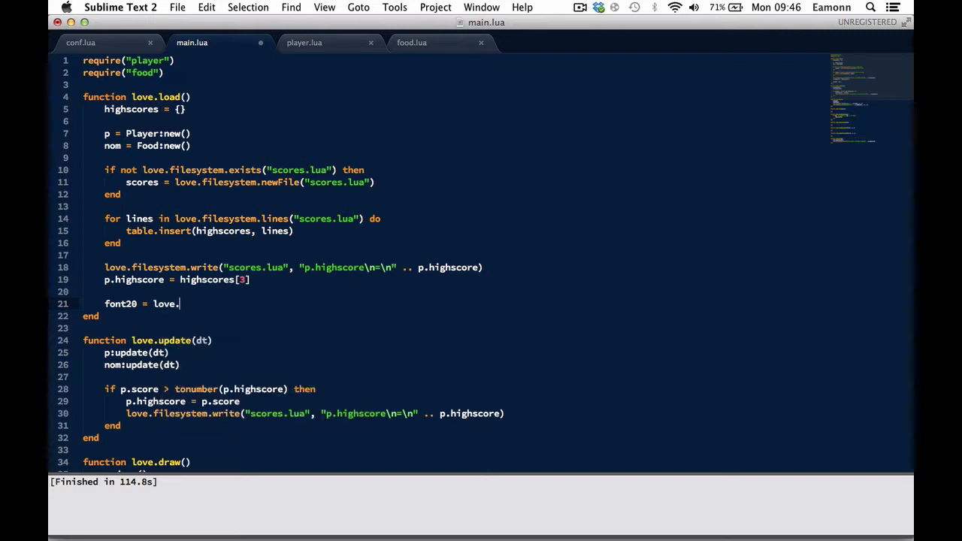
pyautogui.write('grap')
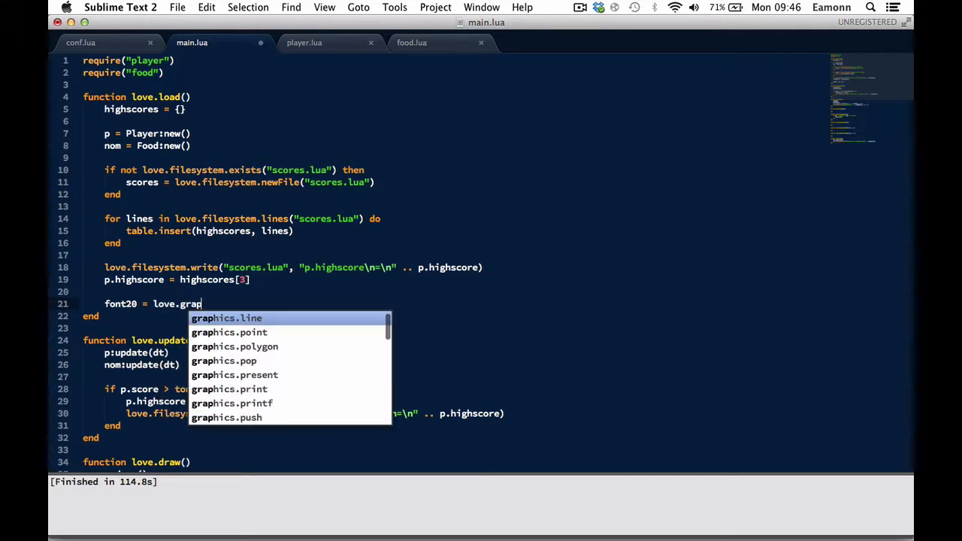
pyautogui.write('hics.set')
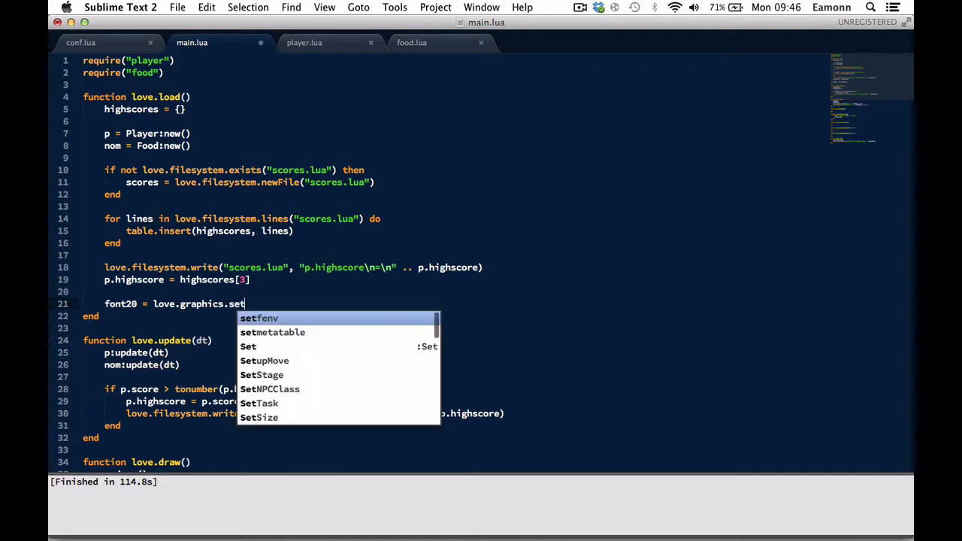
pyautogui.write('Font("')
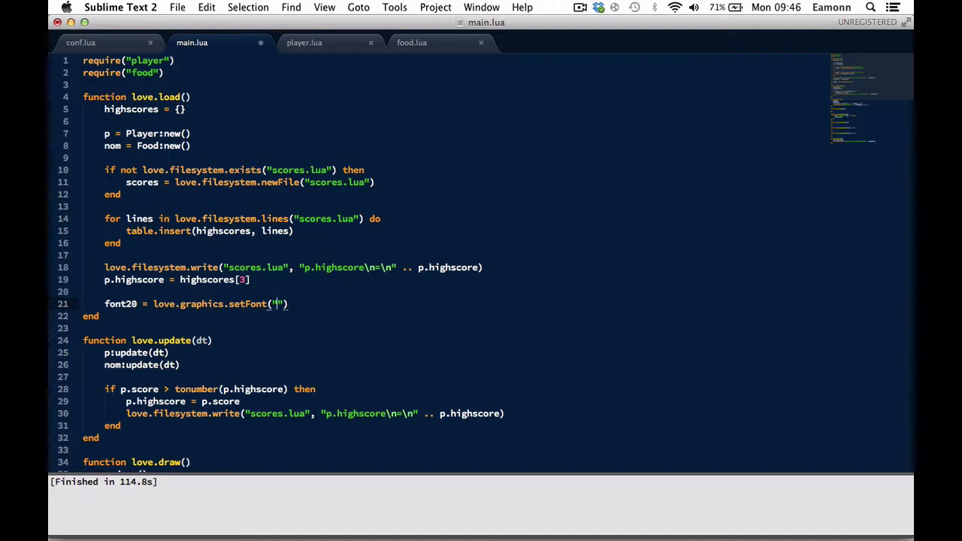
pyautogui.write('font/')
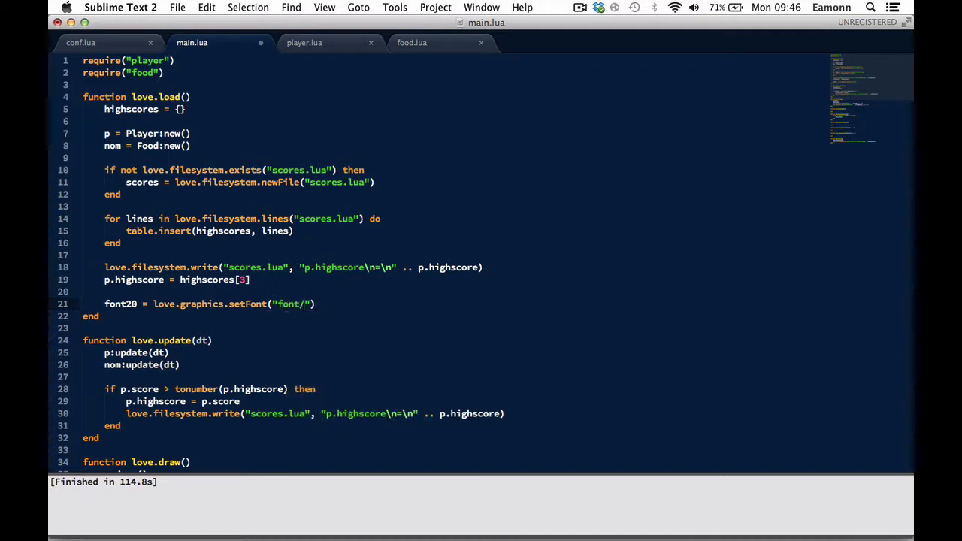
pyautogui.write('Curse Casual.ttf')
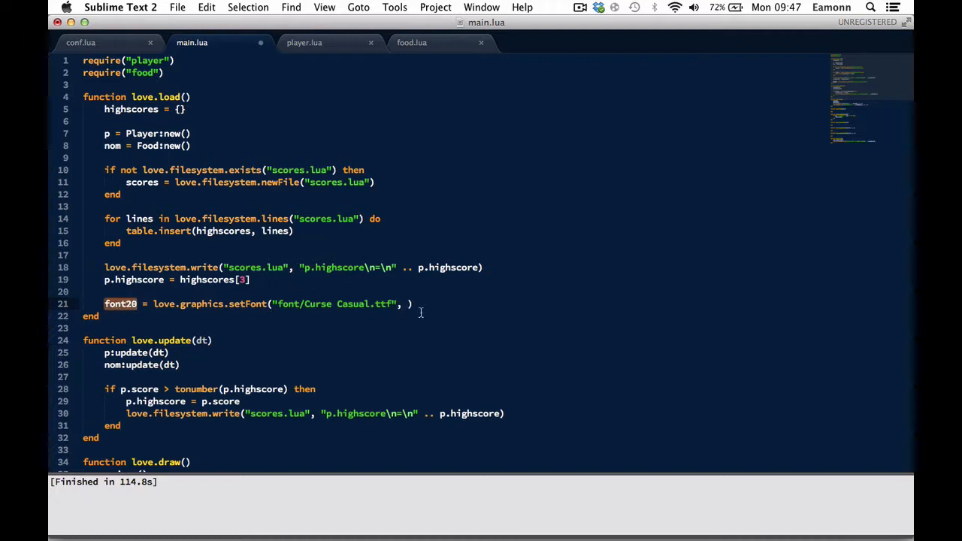
pyautogui.write('20')
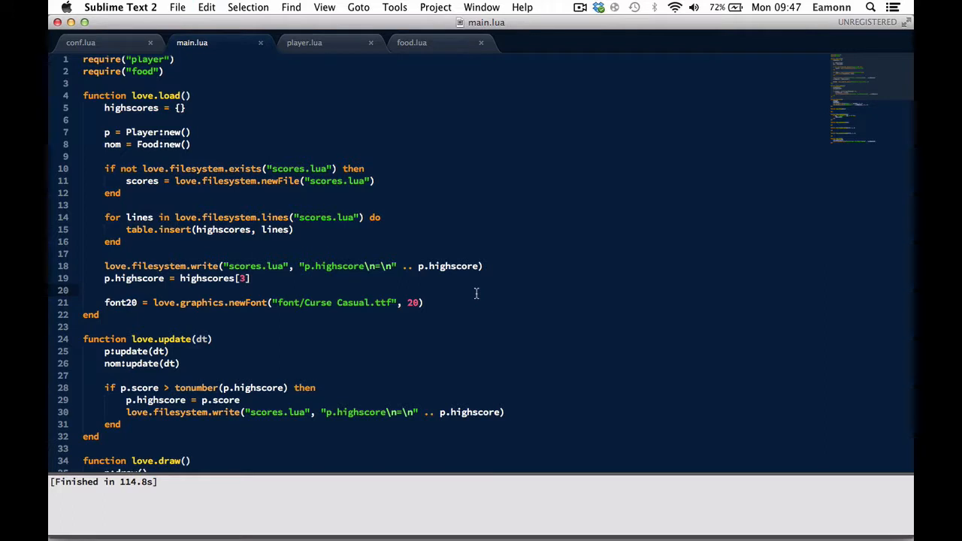
pyautogui.scroll(-3)
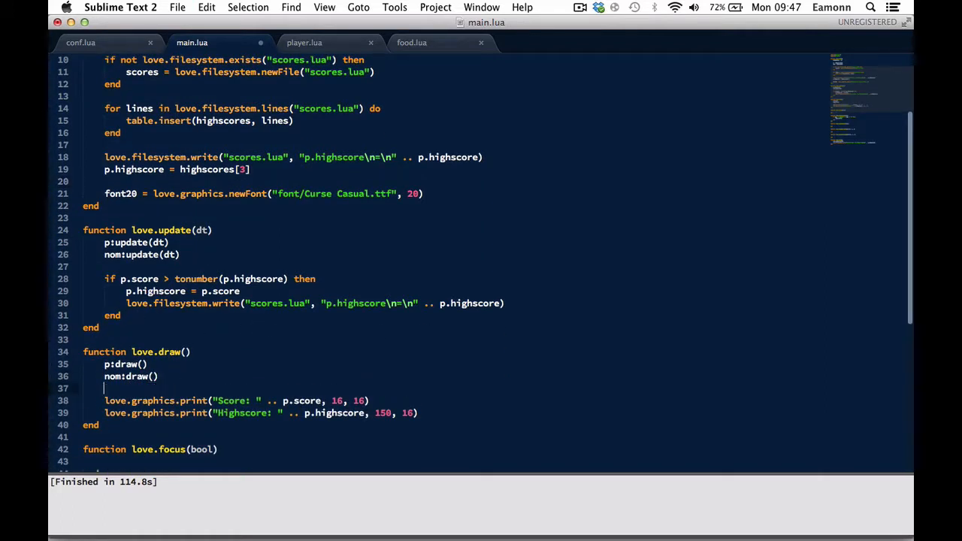
# Add love.graphics.setFont(font20) above the Score prints and run the game with Cmd+B.
pyautogui.write('love.graphi')
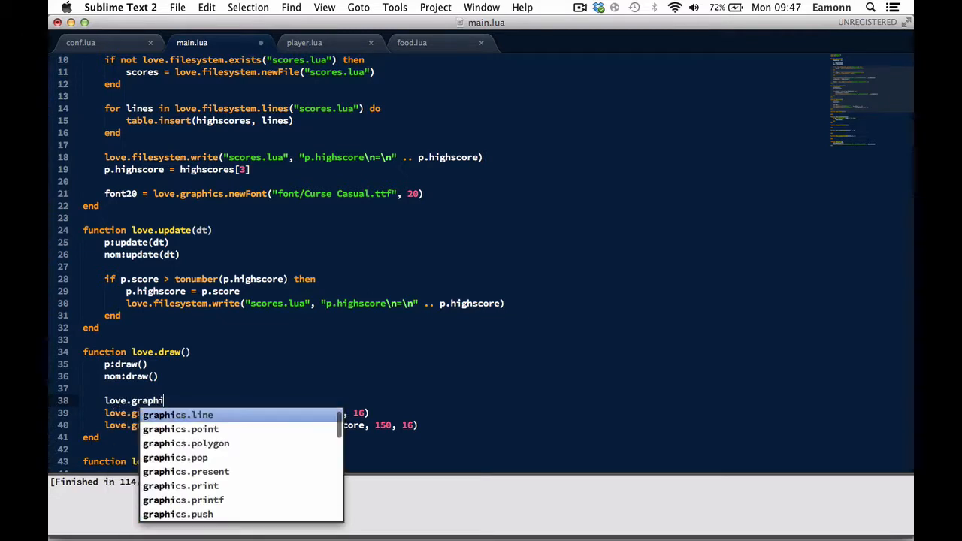
pyautogui.write('set')
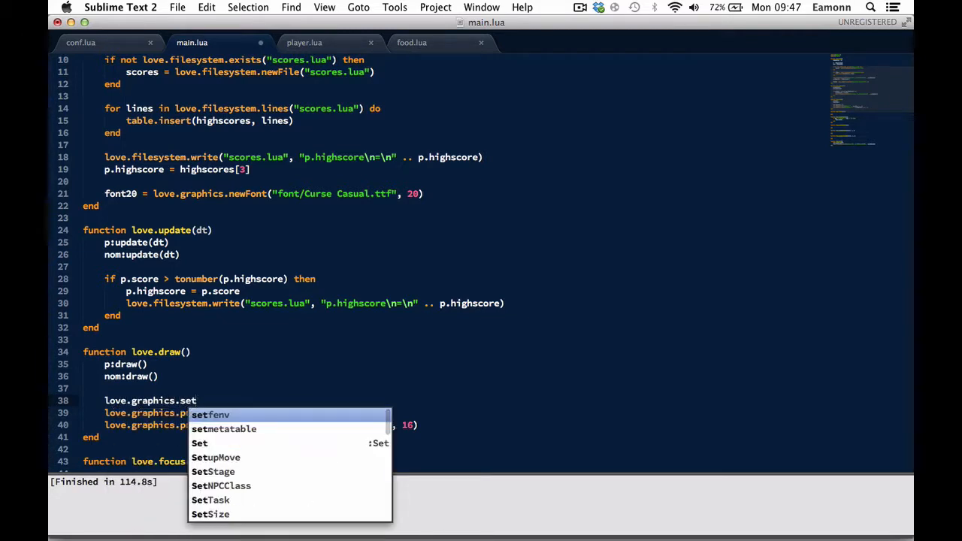
pyautogui.write('Font(font2')
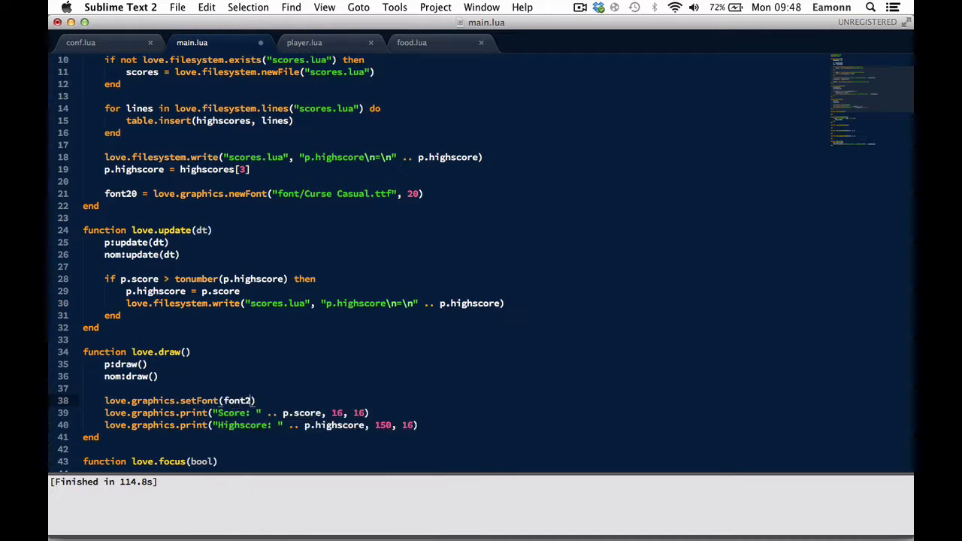
pyautogui.write('0')
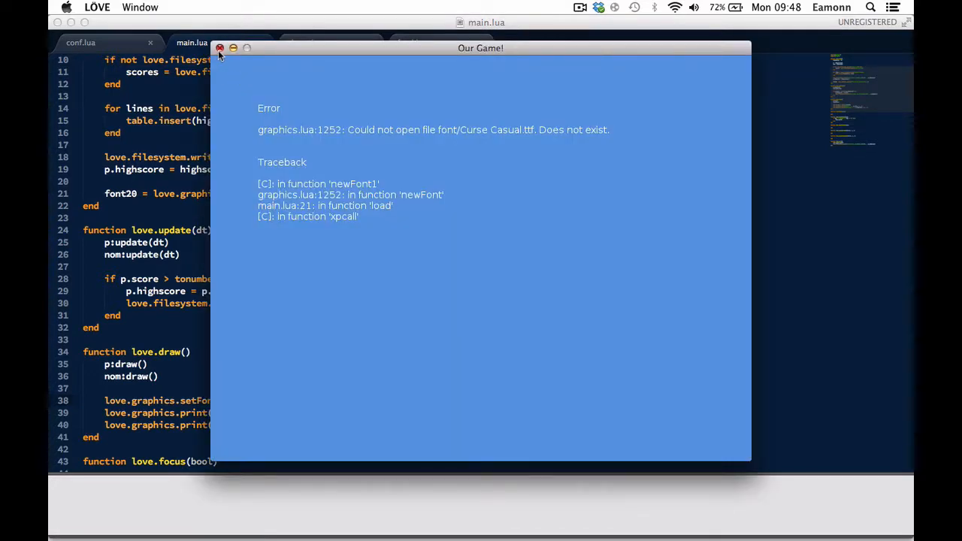
# Dismiss the missing-font error window and scroll up to the font path code.
pyautogui.click(220, 48)
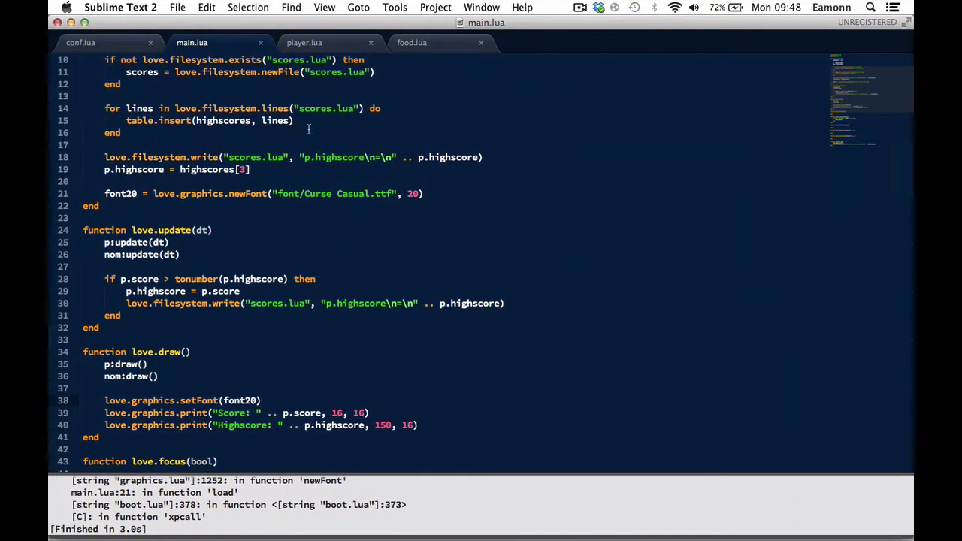
pyautogui.scroll(3)
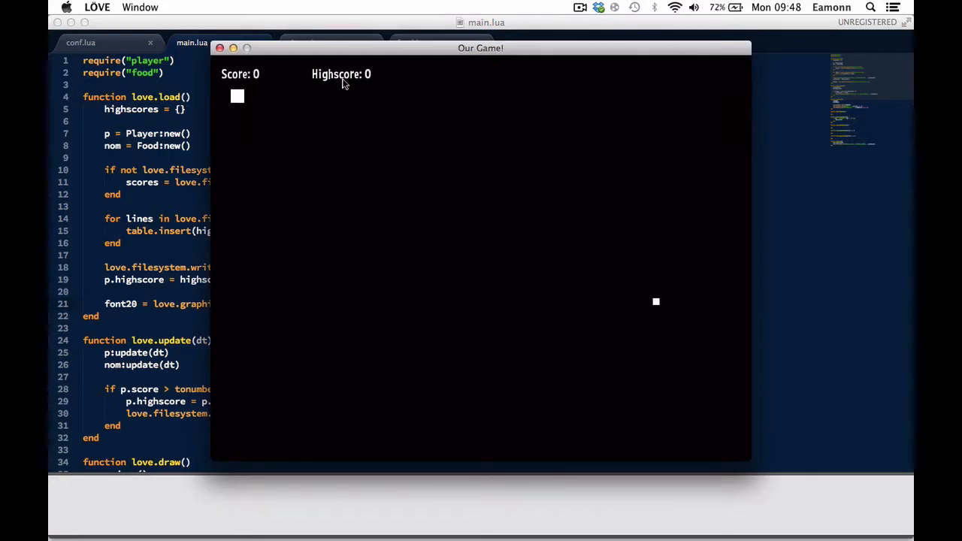
pyautogui.moveTo(348, 85)
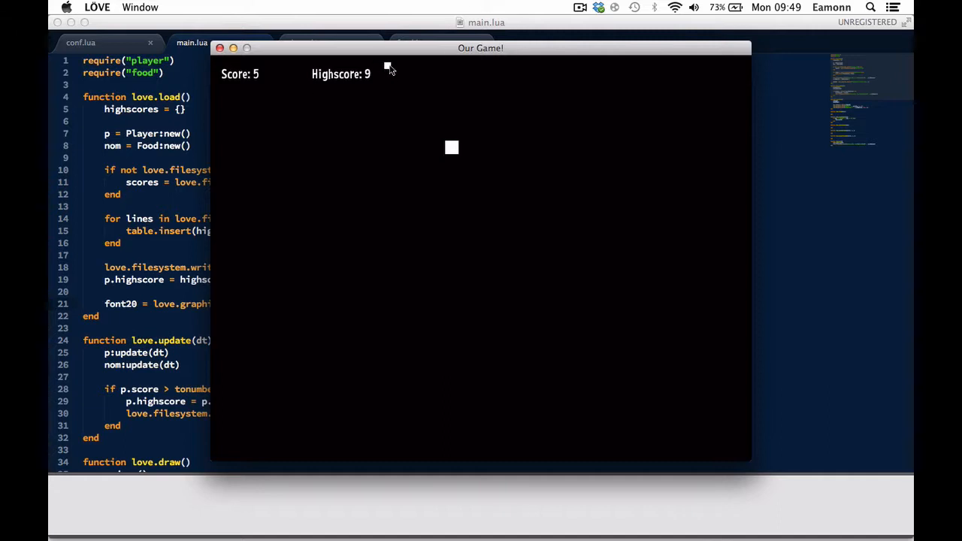
pyautogui.moveTo(385, 72)
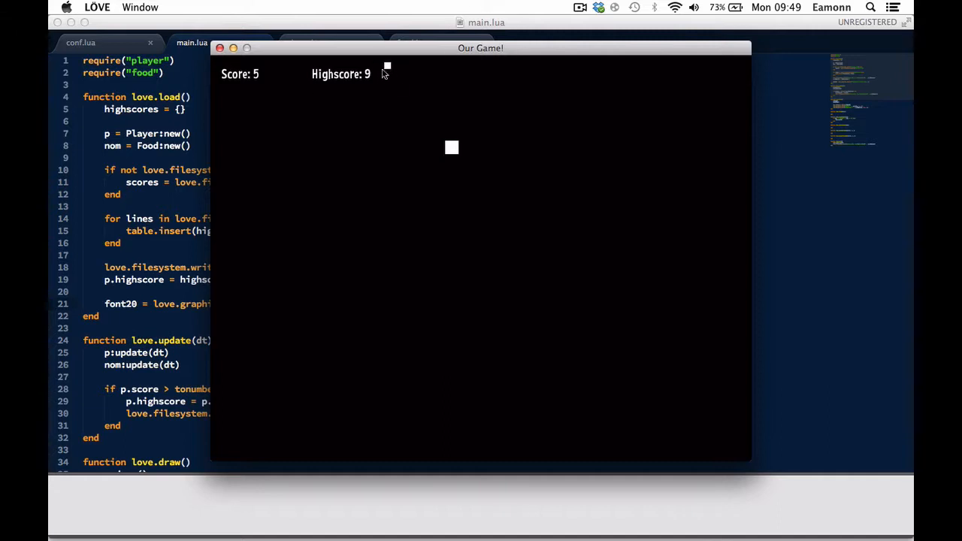
pyautogui.moveTo(387, 83)
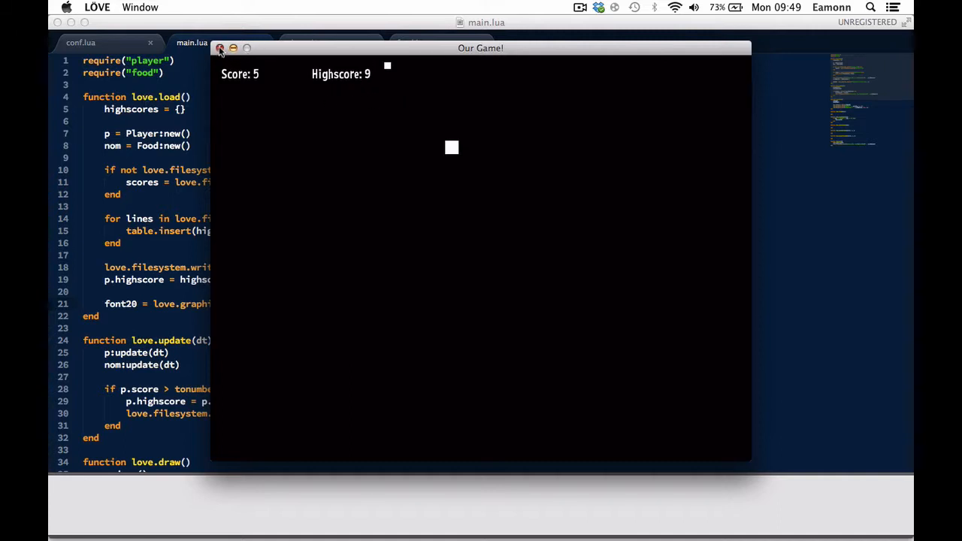
# Quit the Our Game! window after reaching Score 5 and Highscore 9.
pyautogui.click(221, 48)
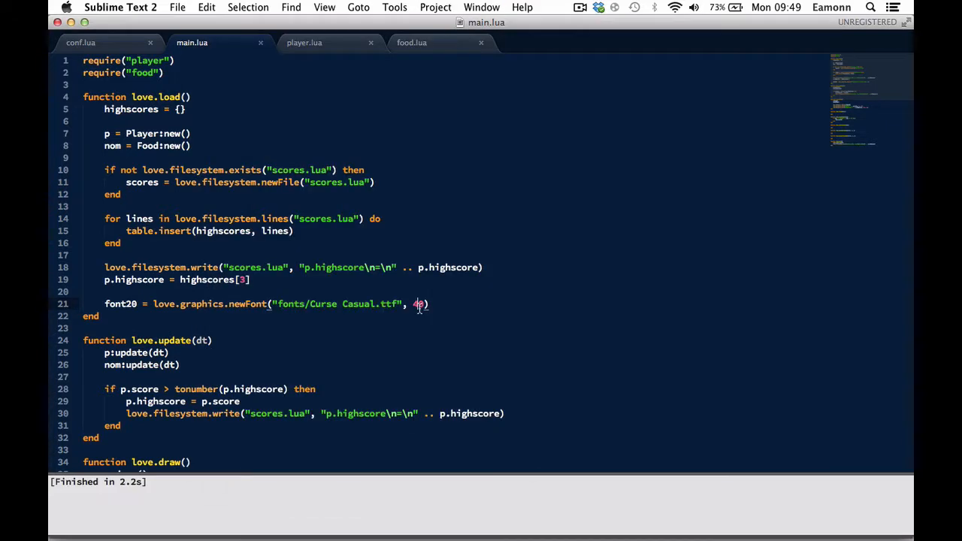
# Enter 2 into font20's newFont size on line 21 to enlarge the text.
pyautogui.write('2')
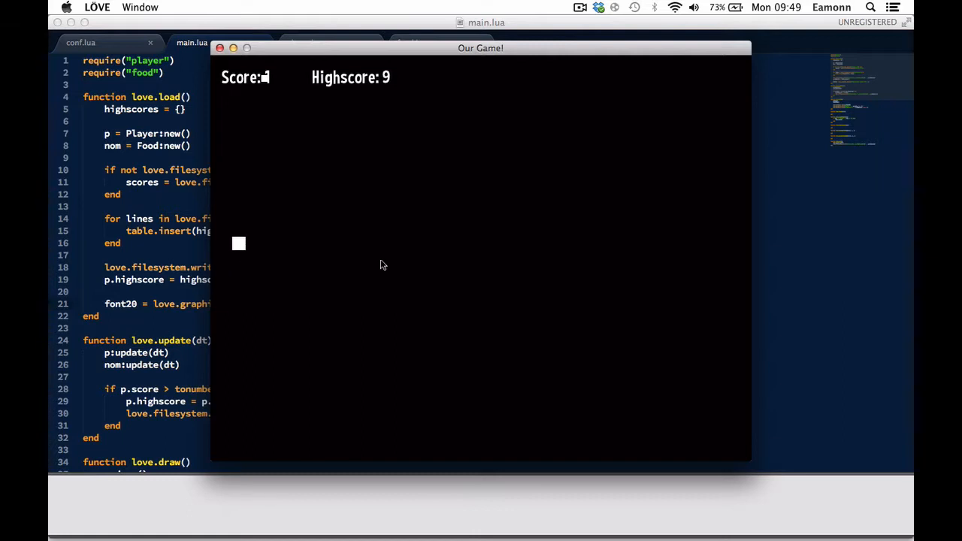
pyautogui.moveTo(269, 88)
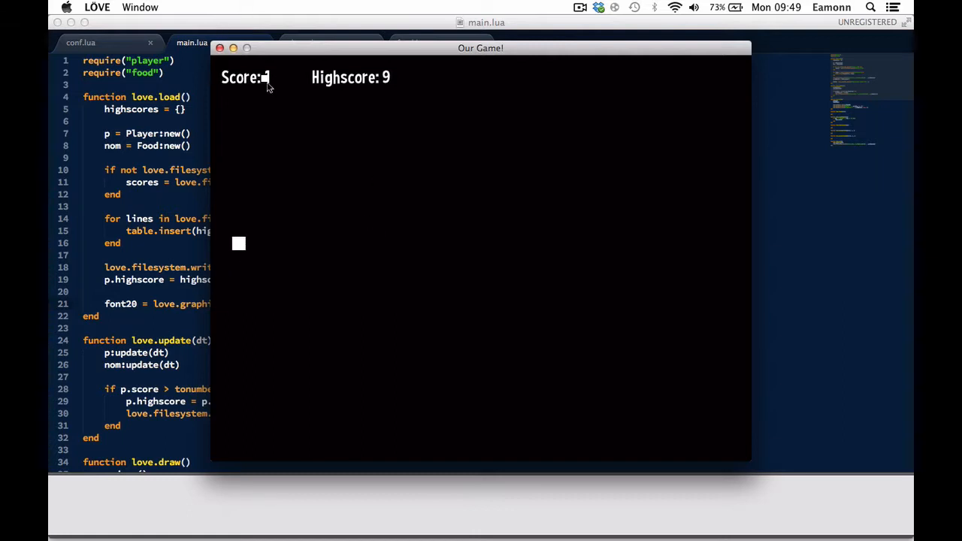
pyautogui.moveTo(354, 131)
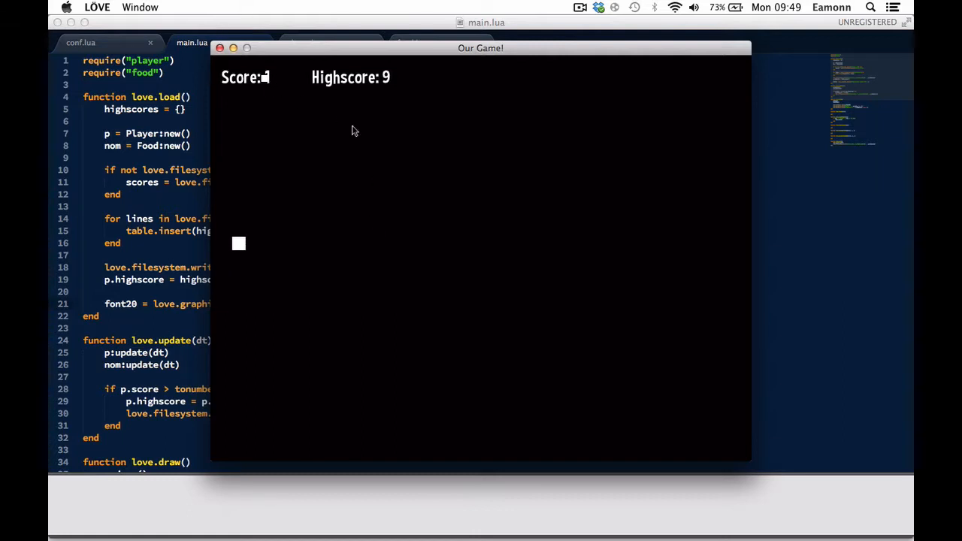
pyautogui.moveTo(400, 156)
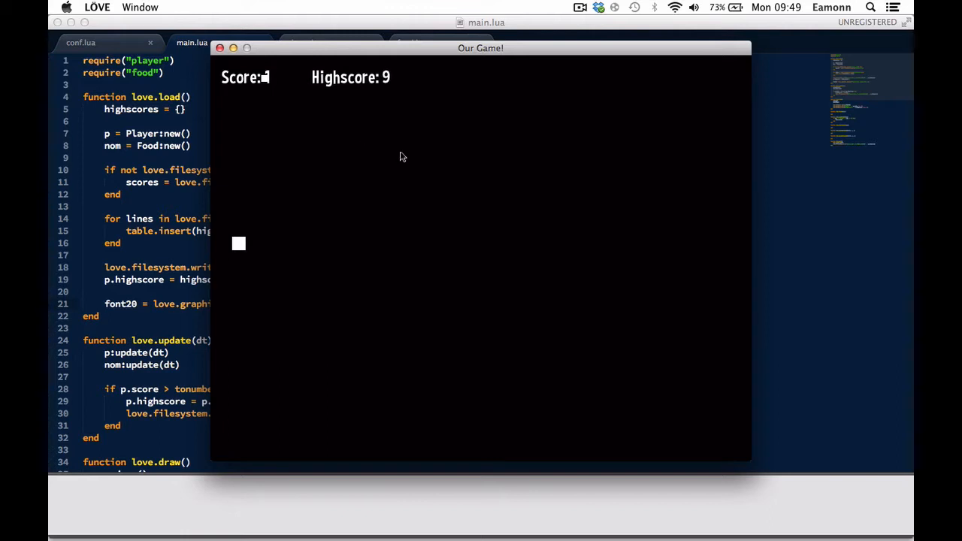